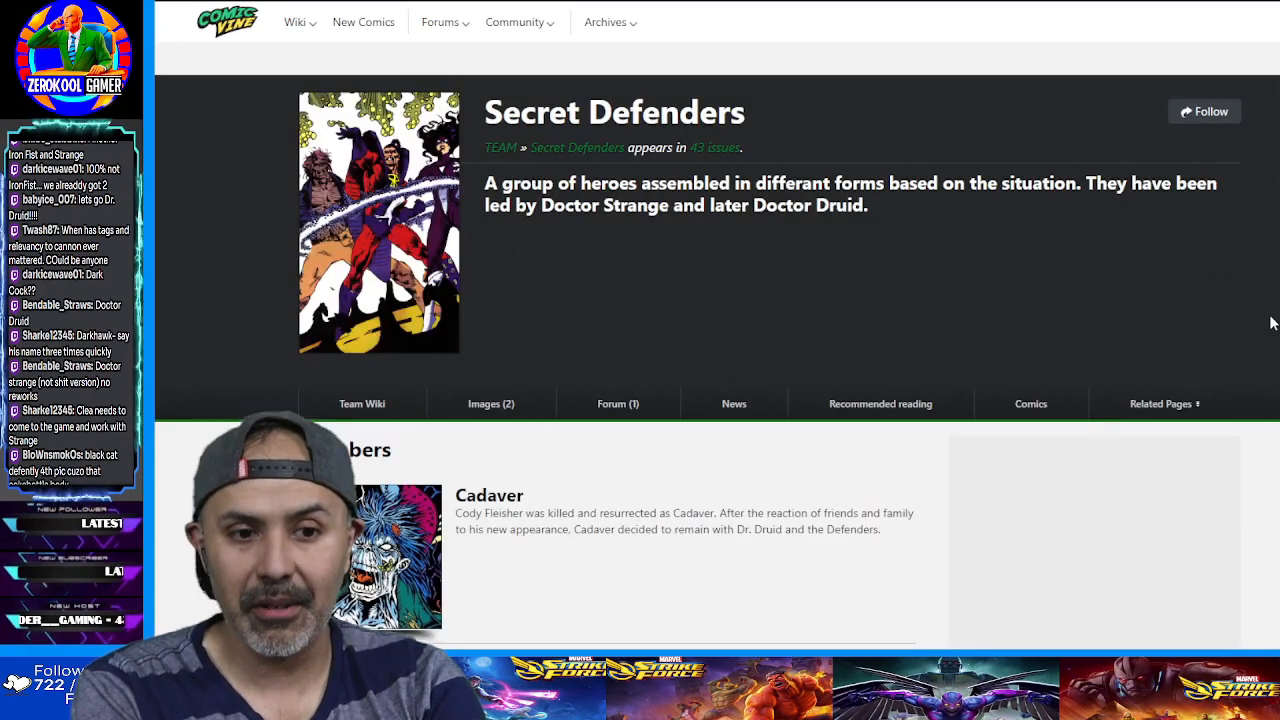
pyautogui.scroll(-3)
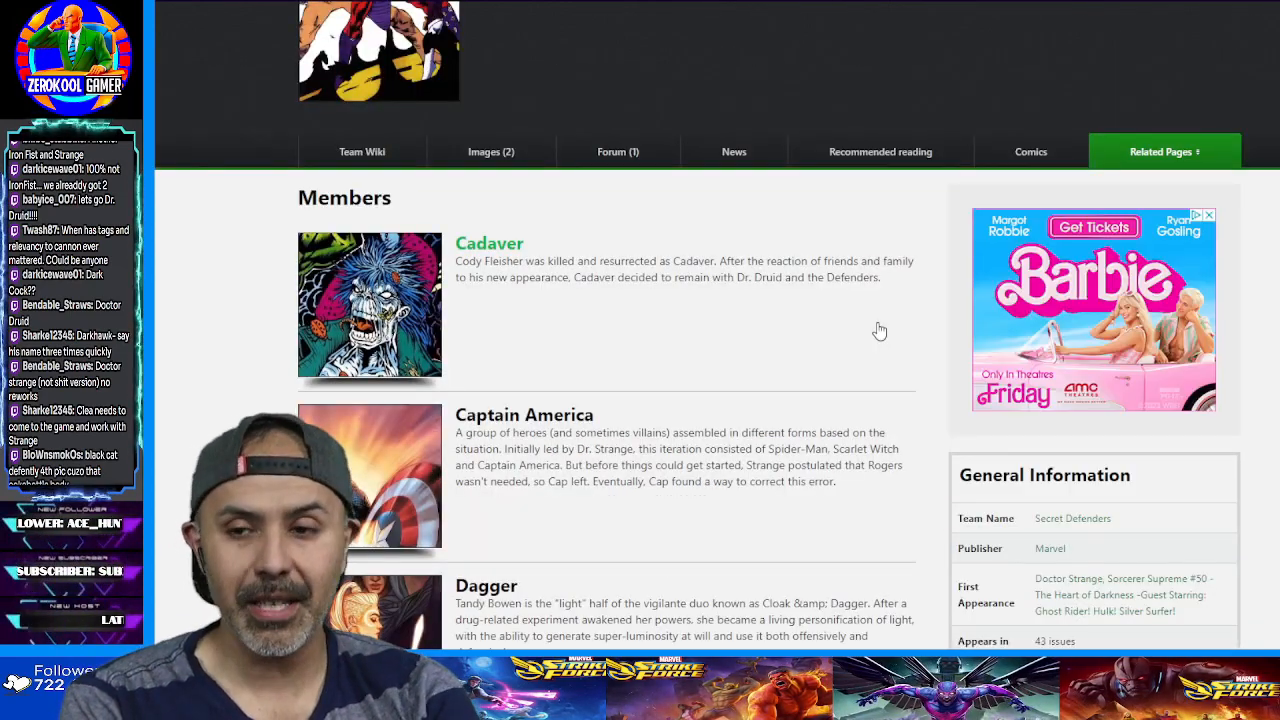
pyautogui.scroll(-3)
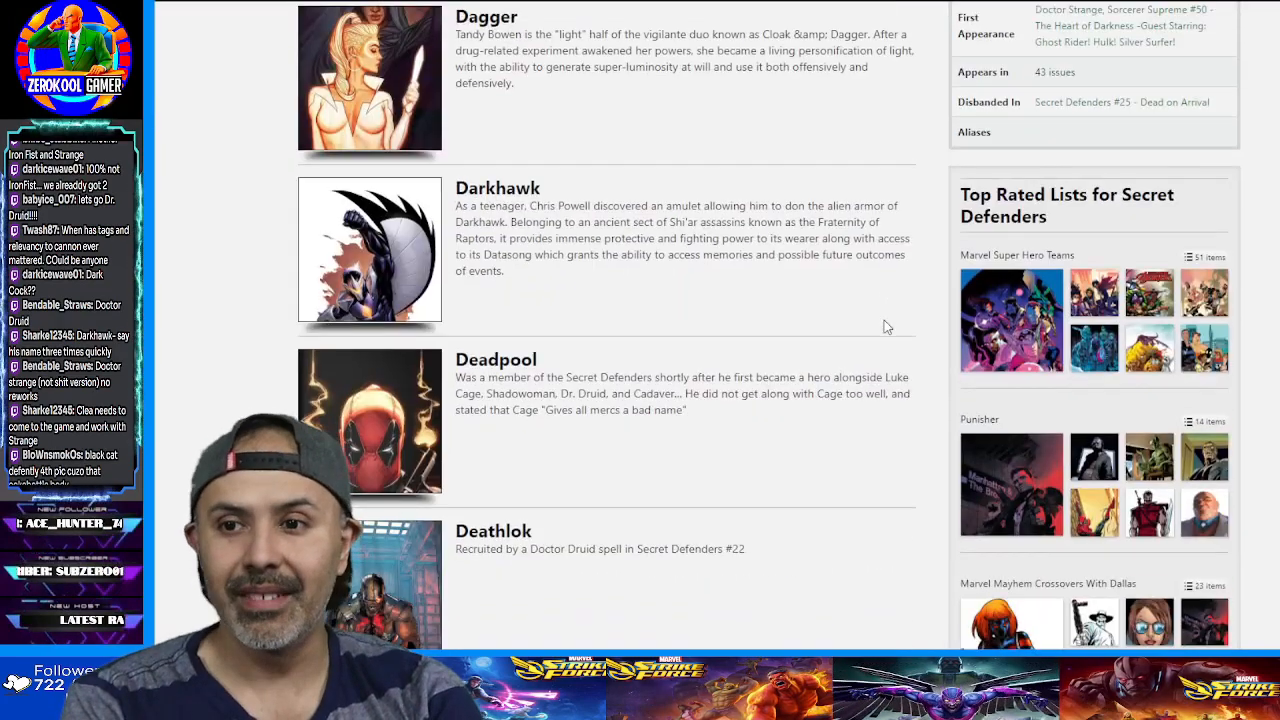
pyautogui.scroll(-3)
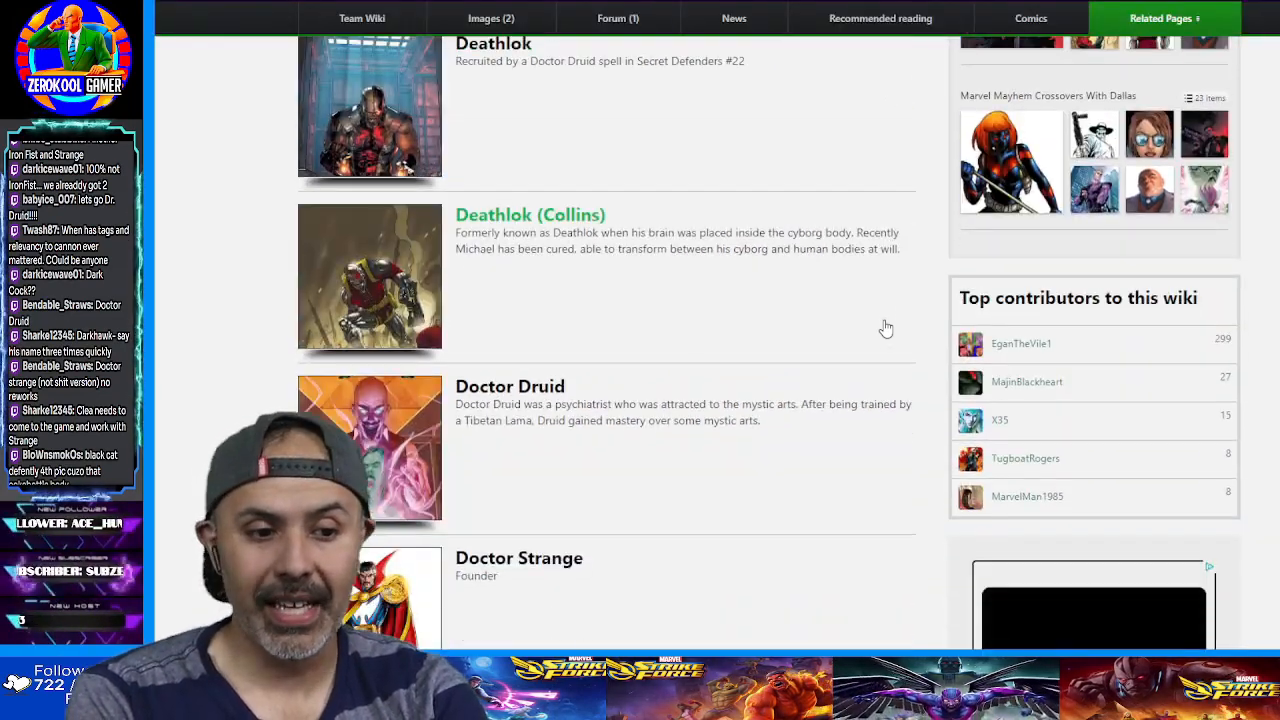
pyautogui.scroll(-3)
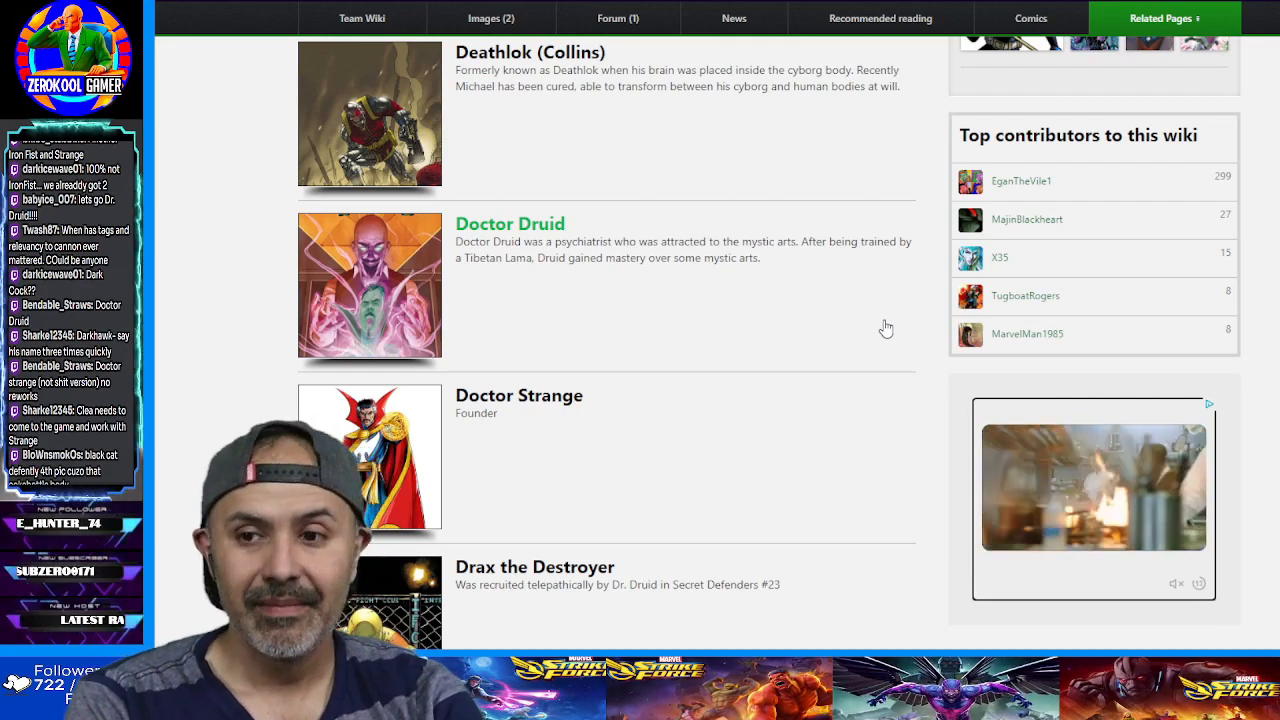
pyautogui.scroll(-3)
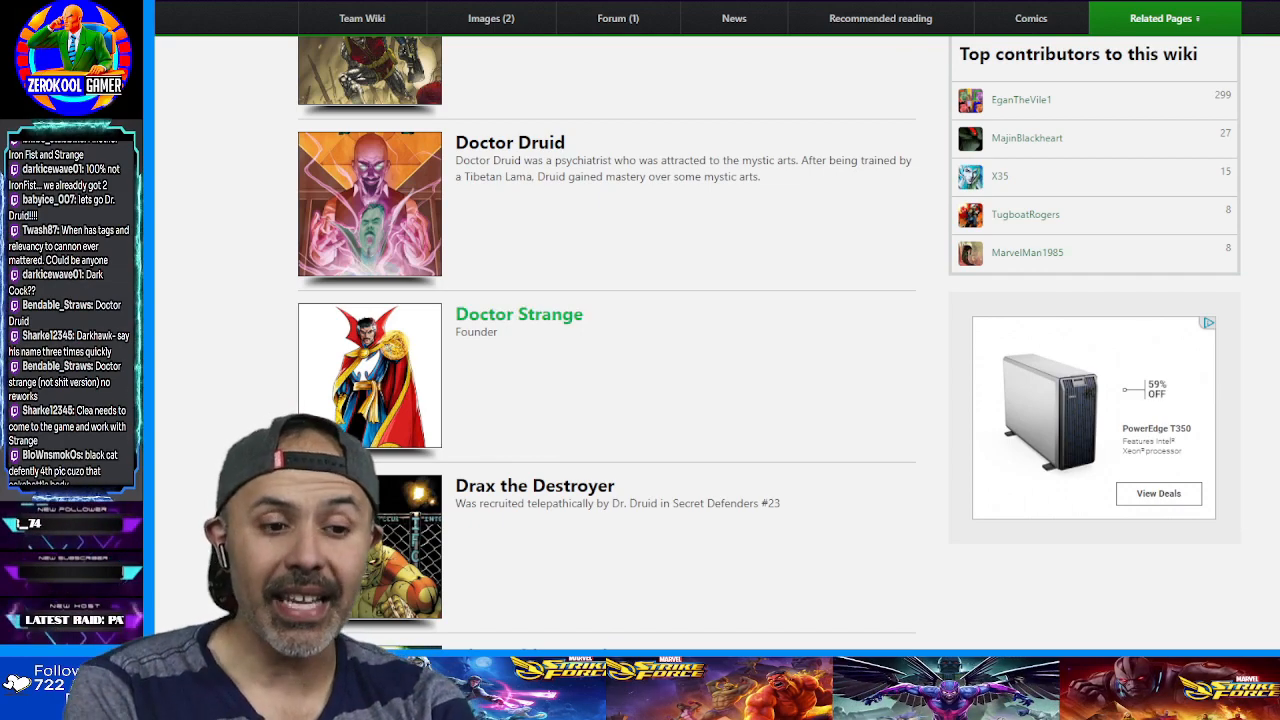
pyautogui.scroll(-3)
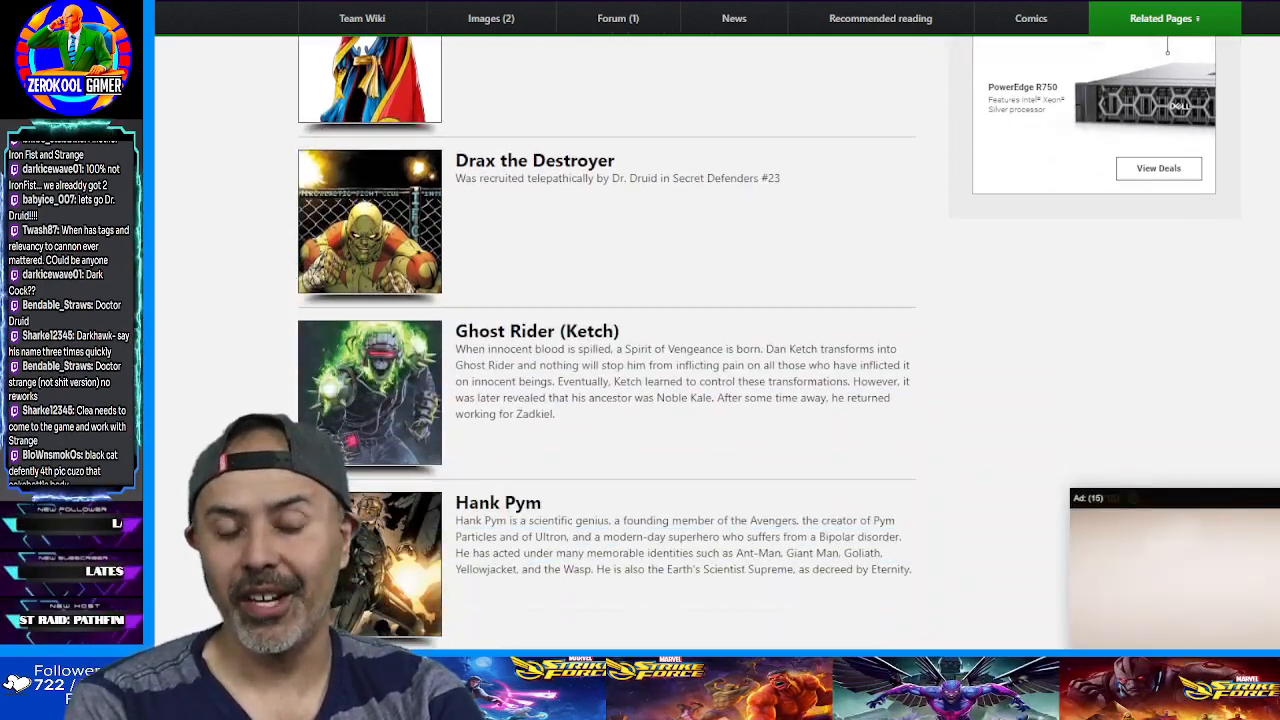
pyautogui.scroll(-3)
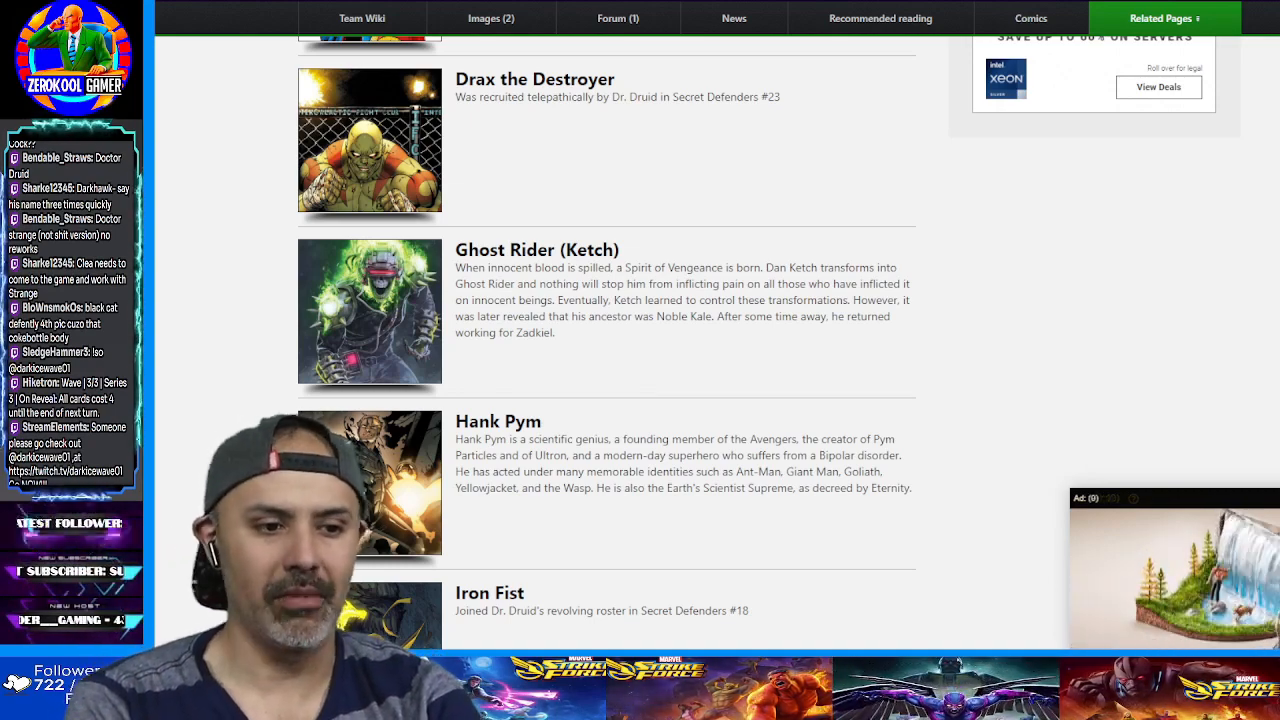
pyautogui.scroll(-3)
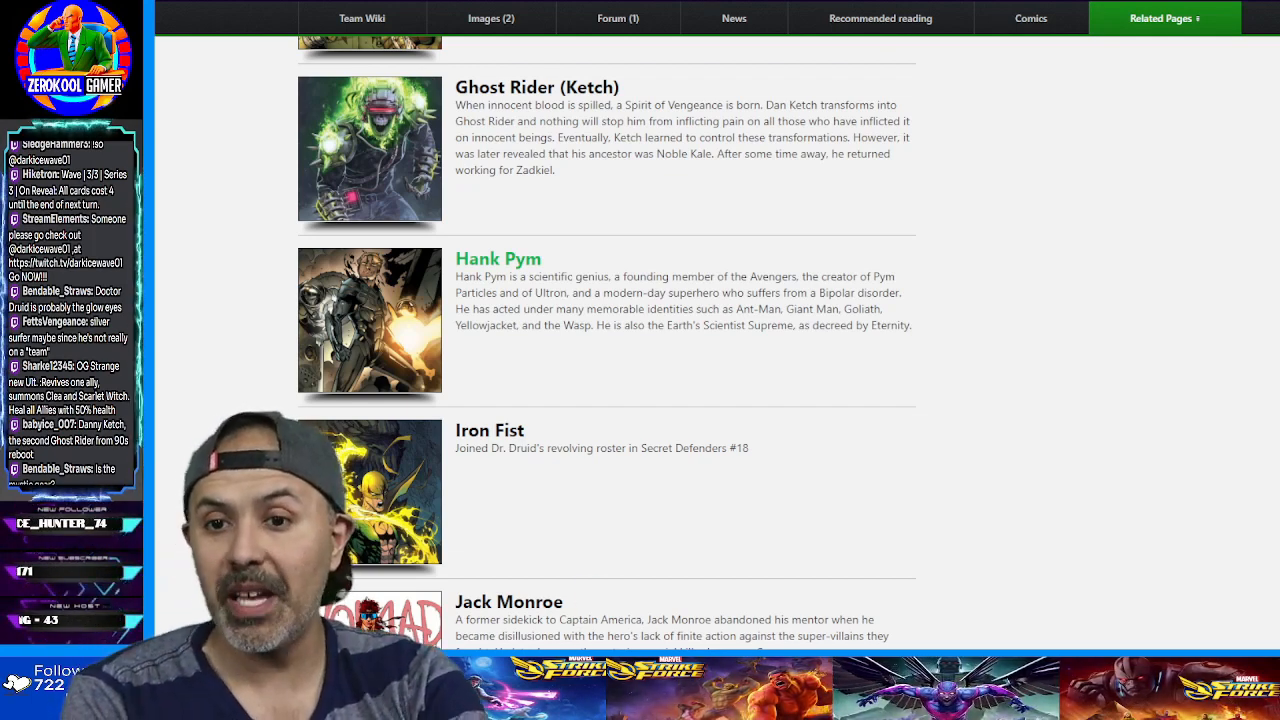
pyautogui.scroll(-3)
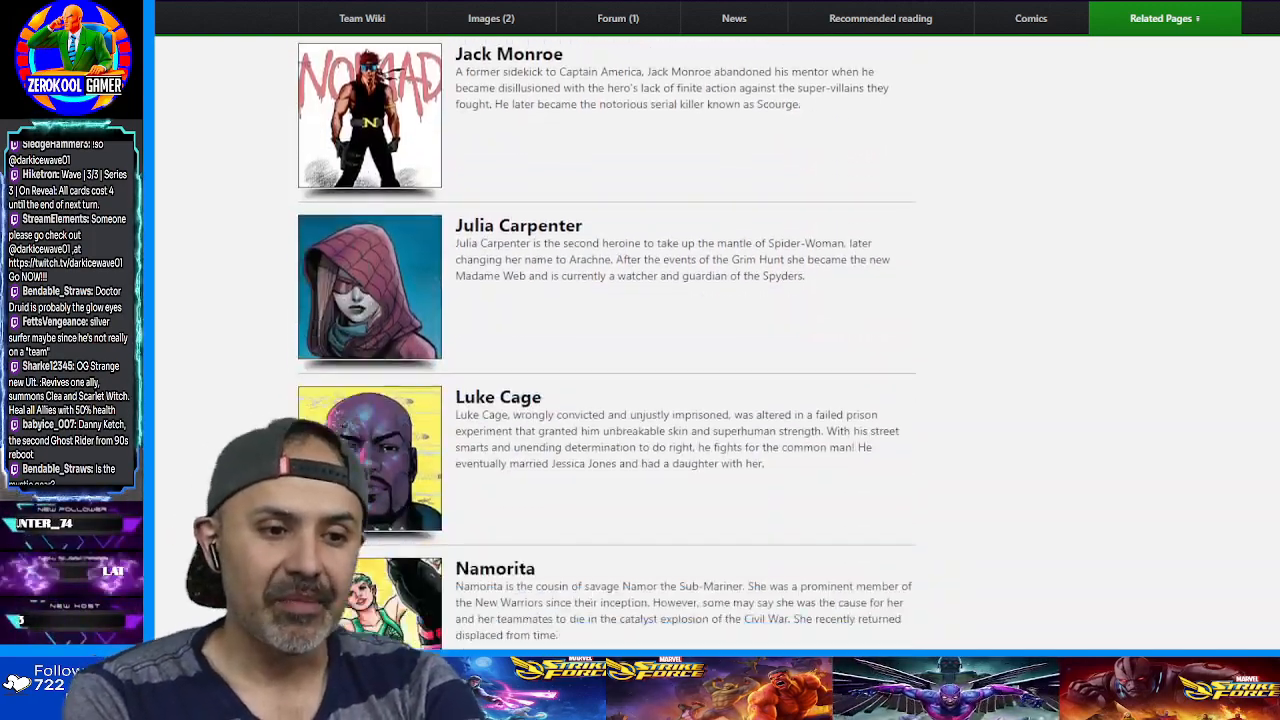
pyautogui.scroll(-3)
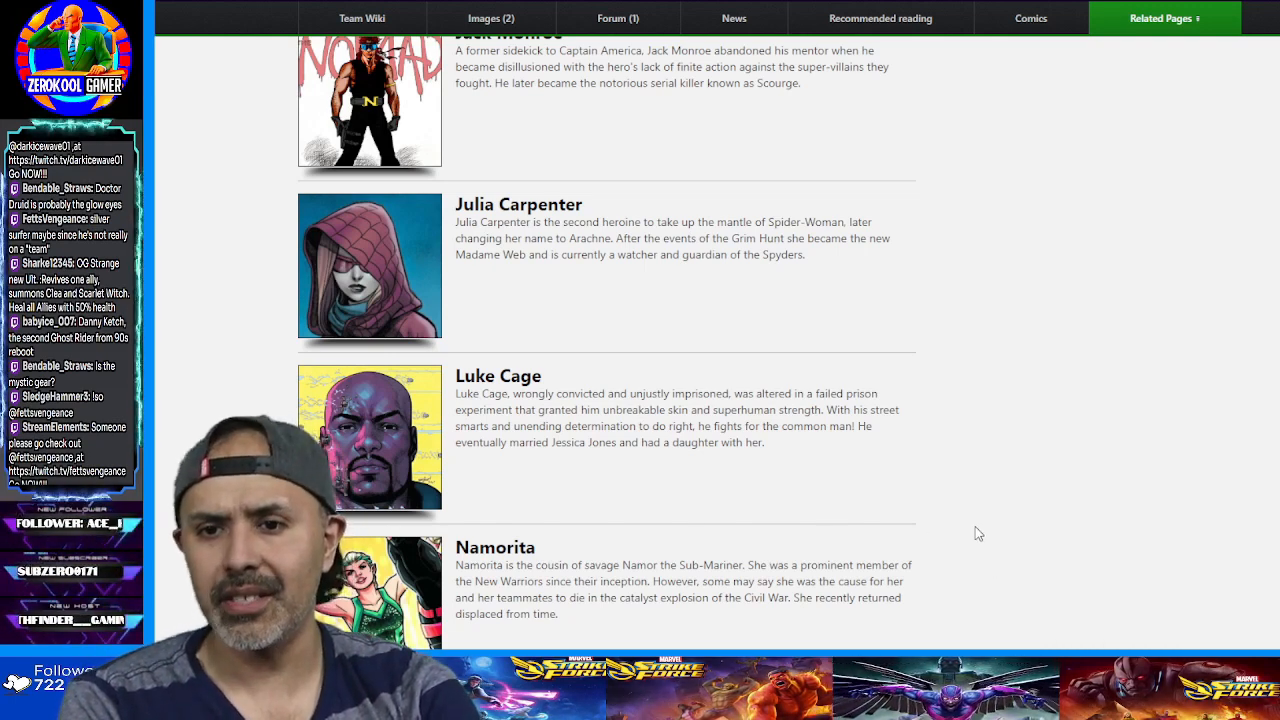
pyautogui.scroll(-3)
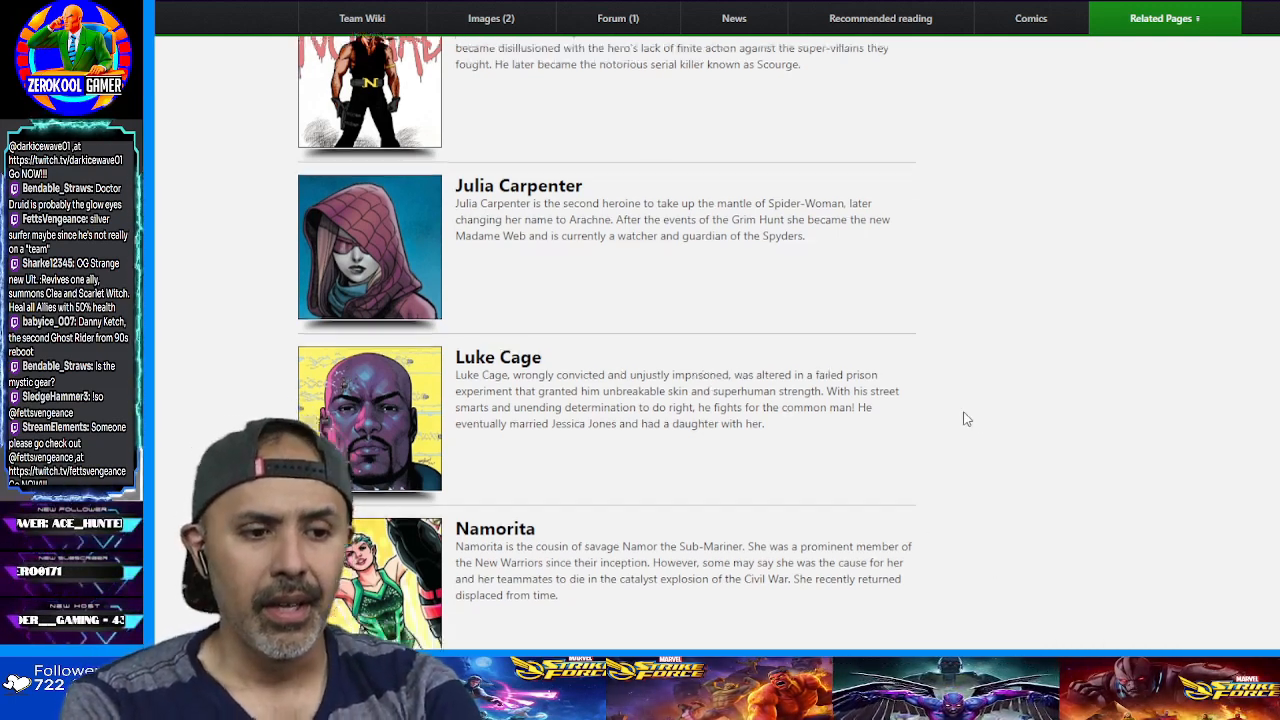
pyautogui.scroll(-3)
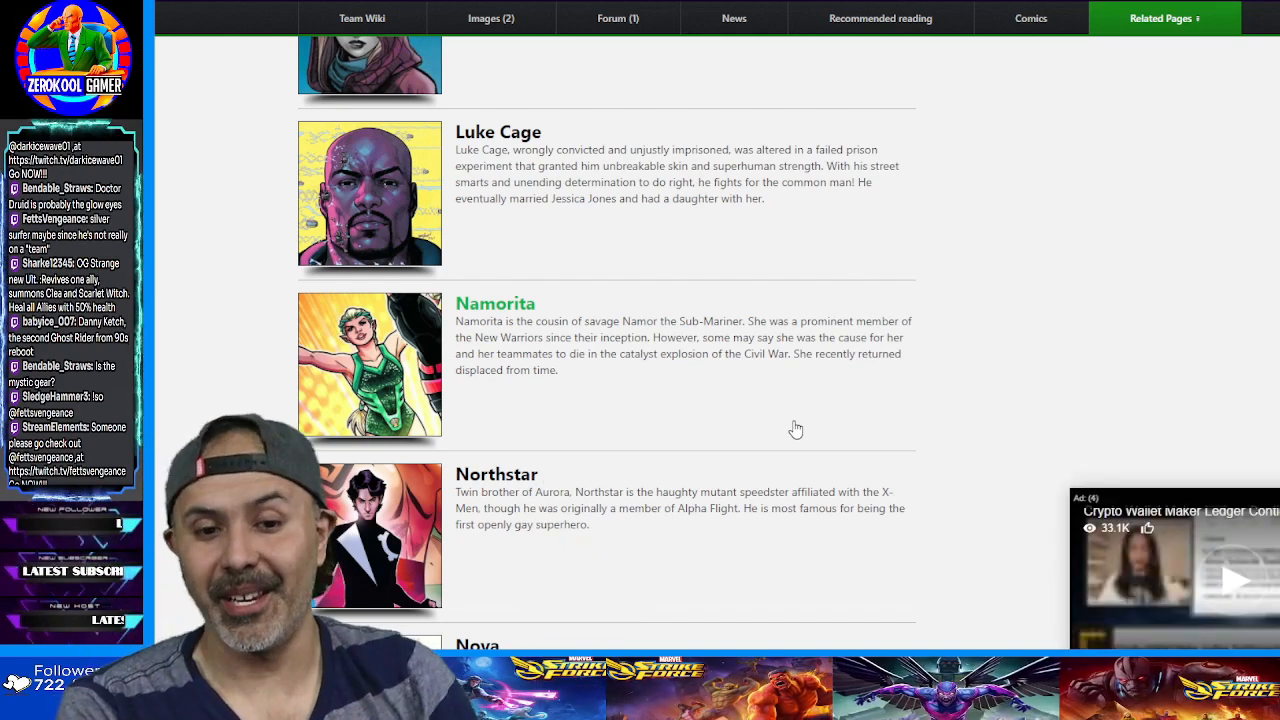
pyautogui.scroll(-3)
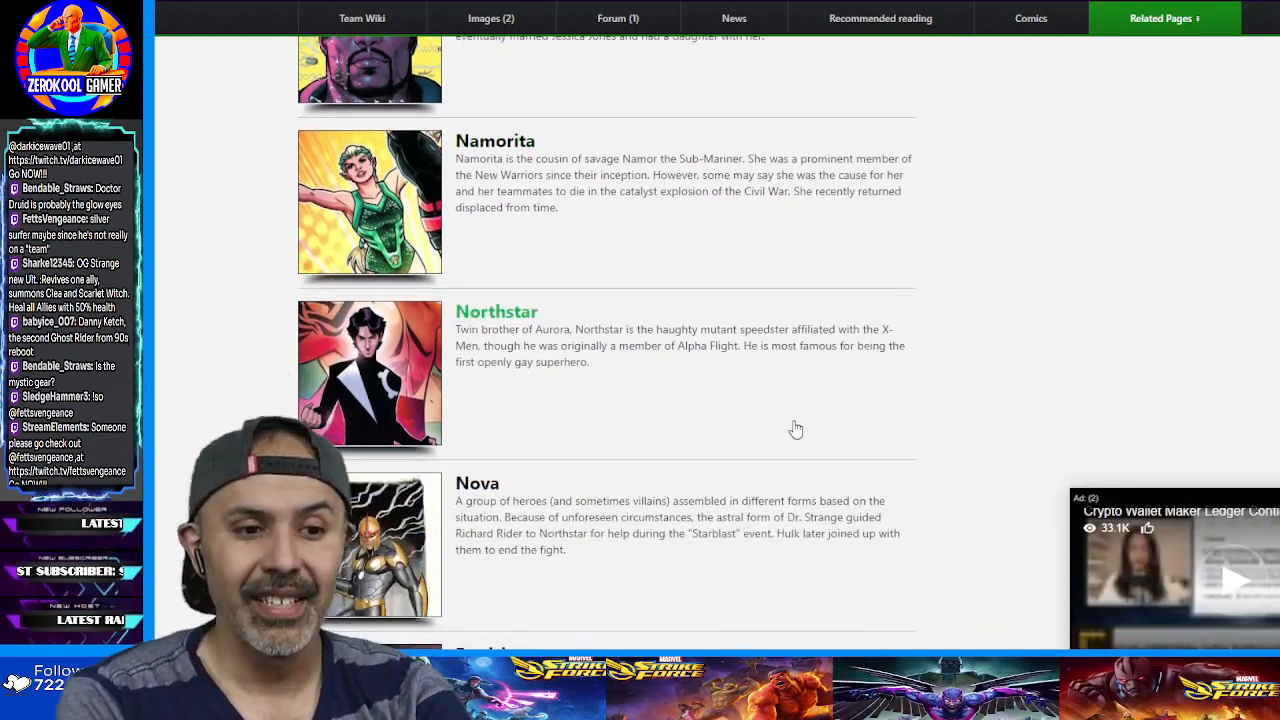
pyautogui.scroll(-3)
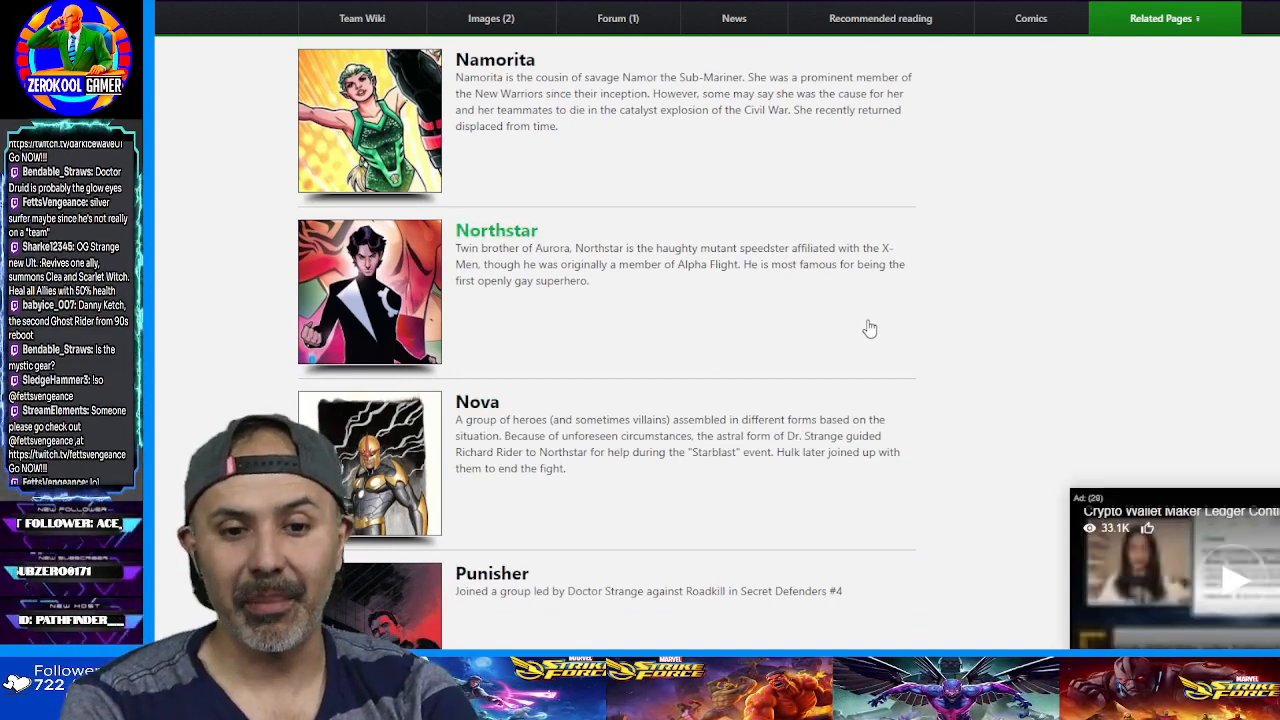
pyautogui.scroll(-3)
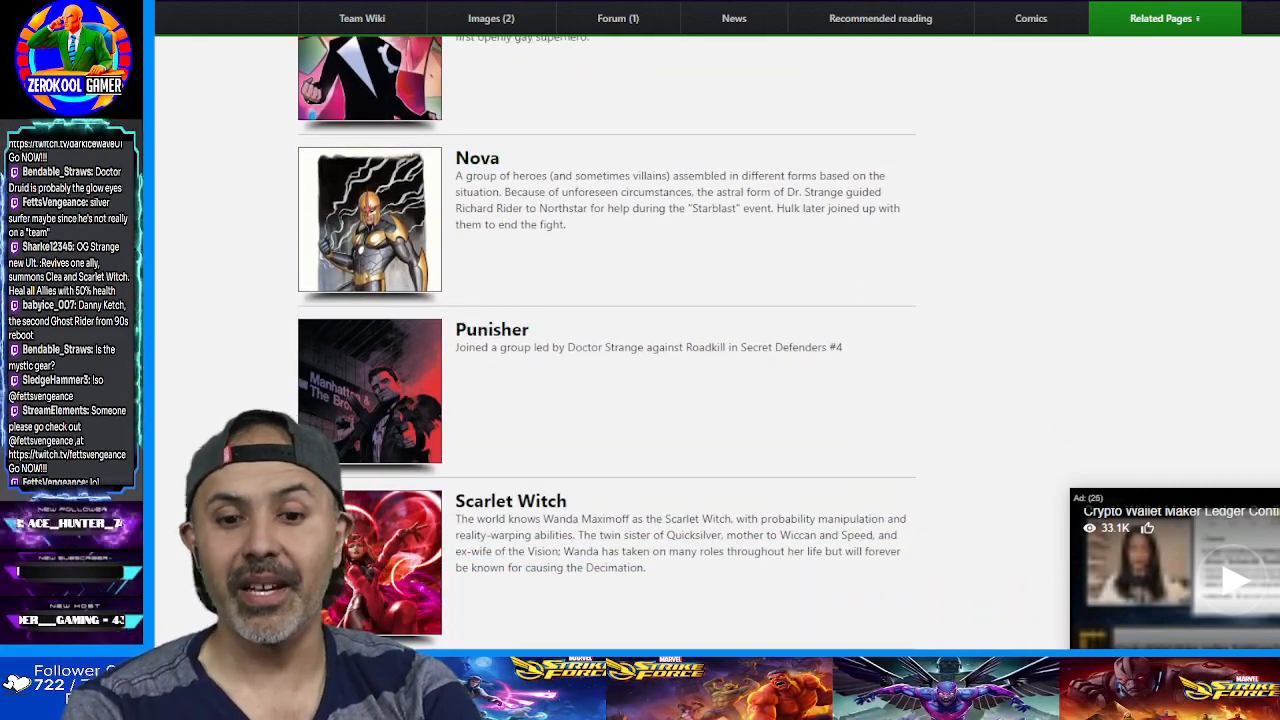
pyautogui.moveTo(1062, 553)
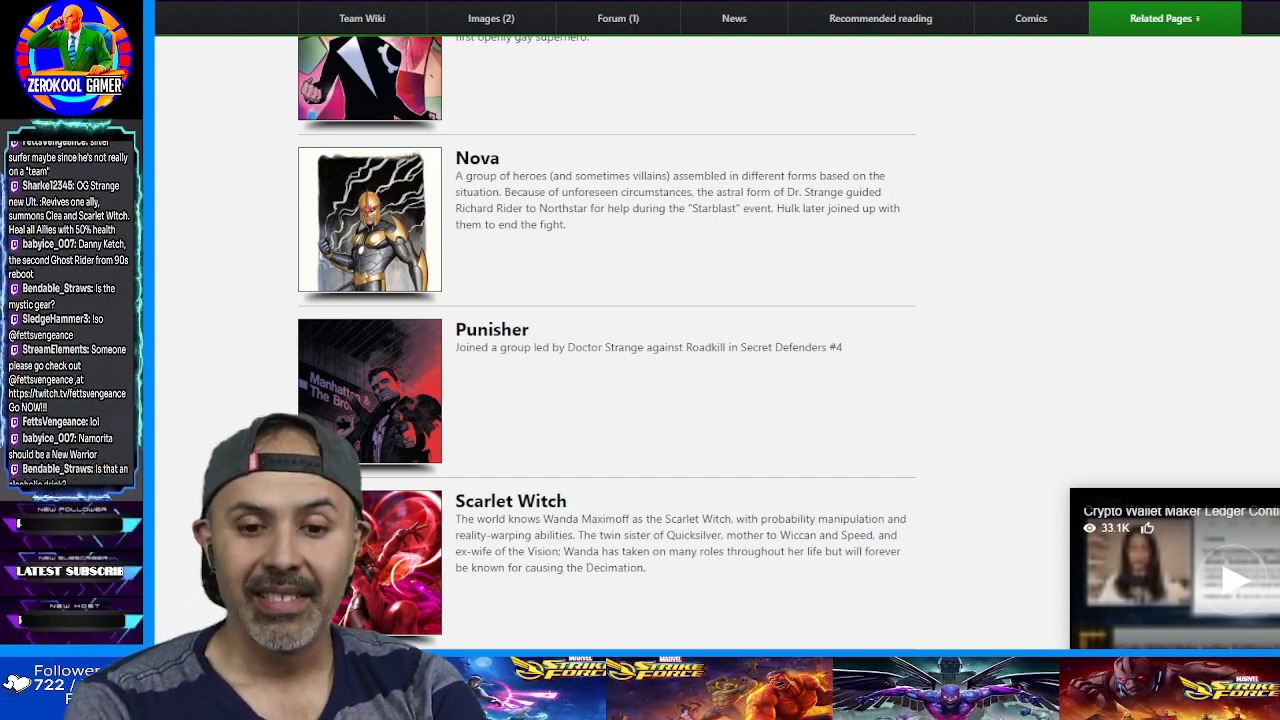
pyautogui.scroll(-3)
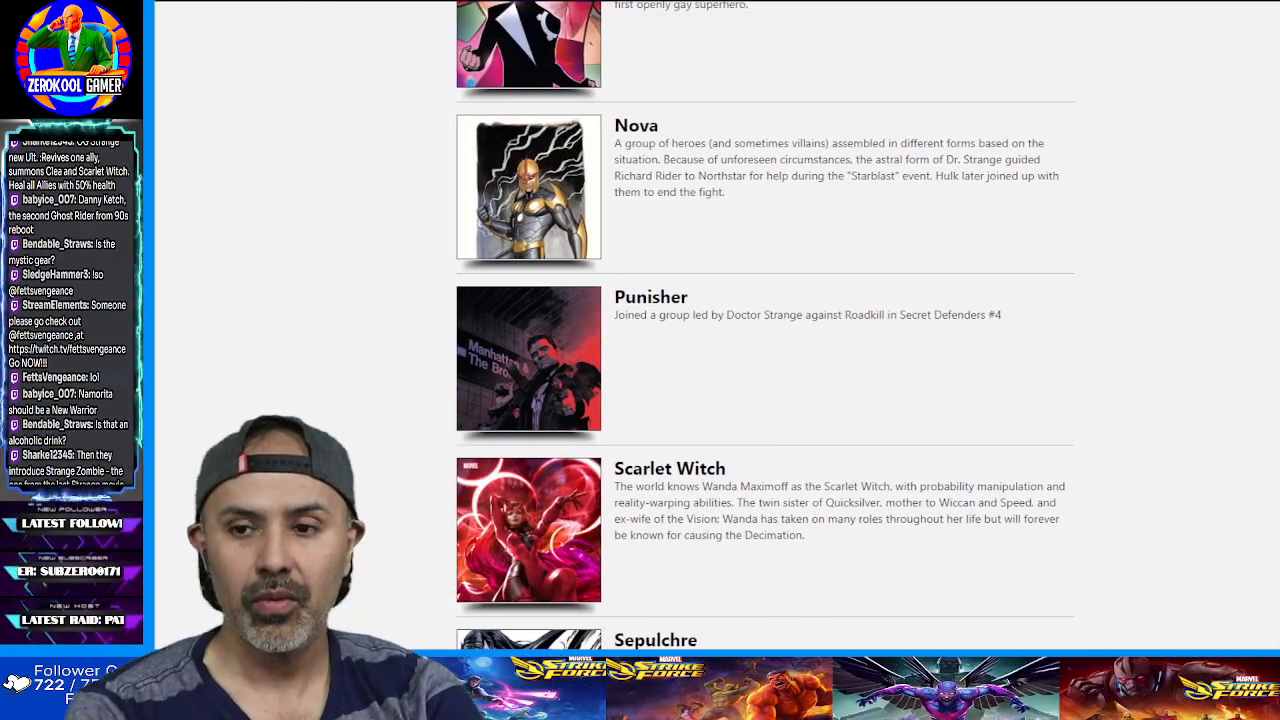
pyautogui.scroll(-3)
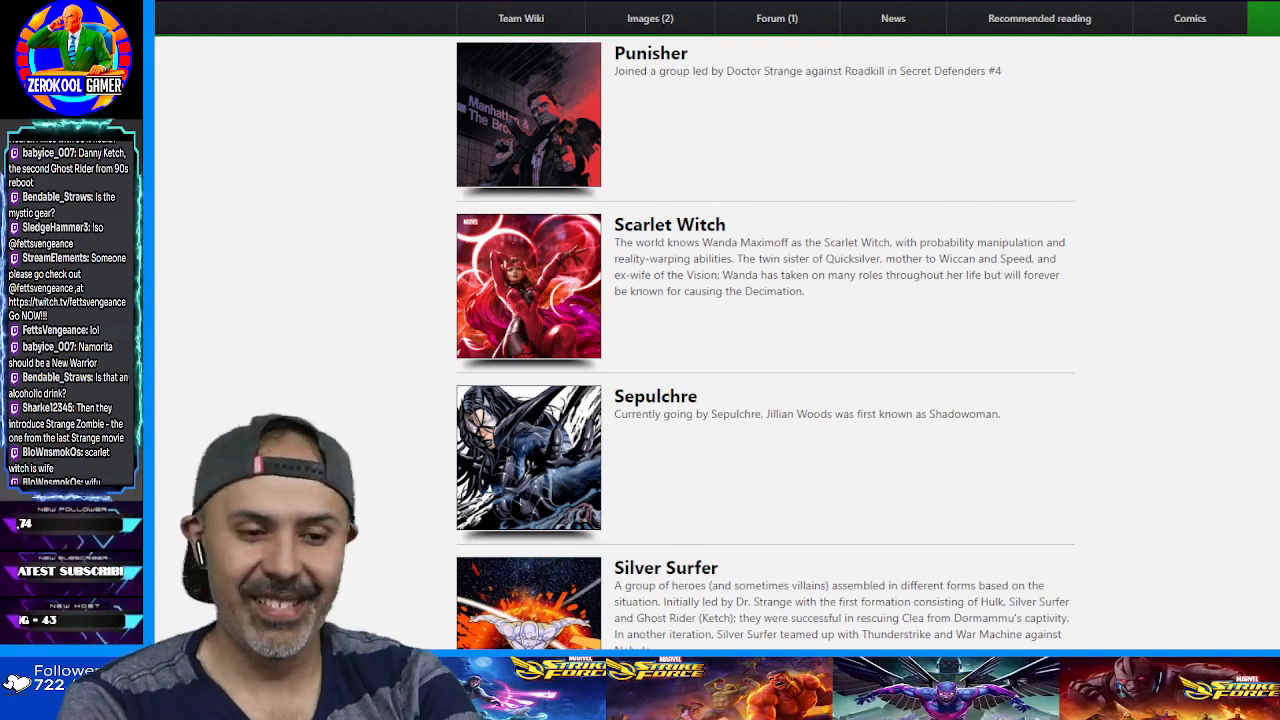
pyautogui.scroll(-3)
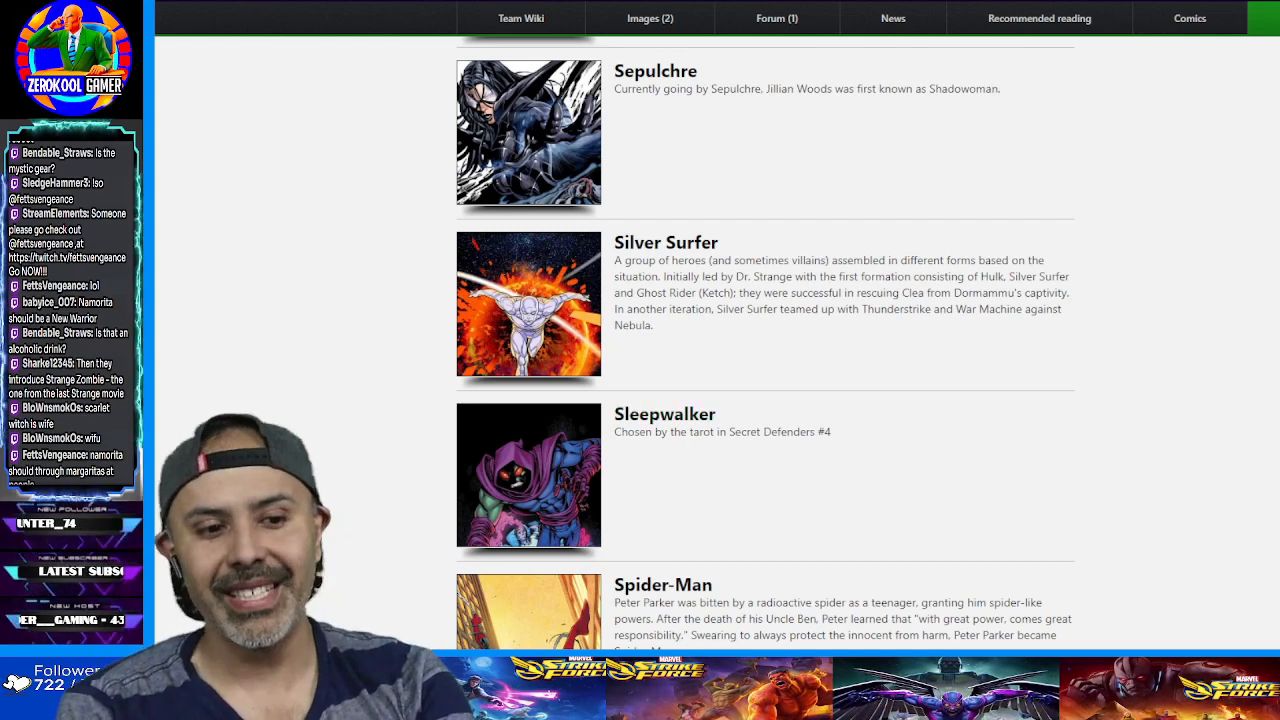
pyautogui.scroll(-3)
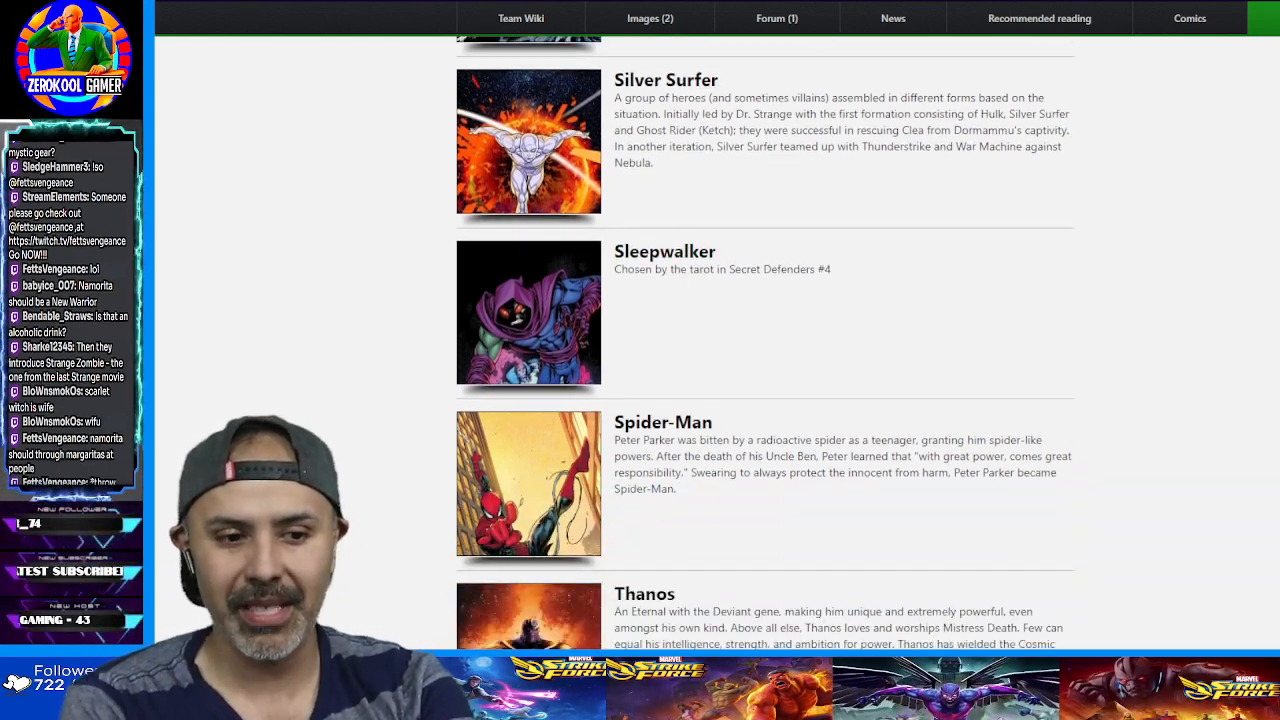
pyautogui.scroll(-3)
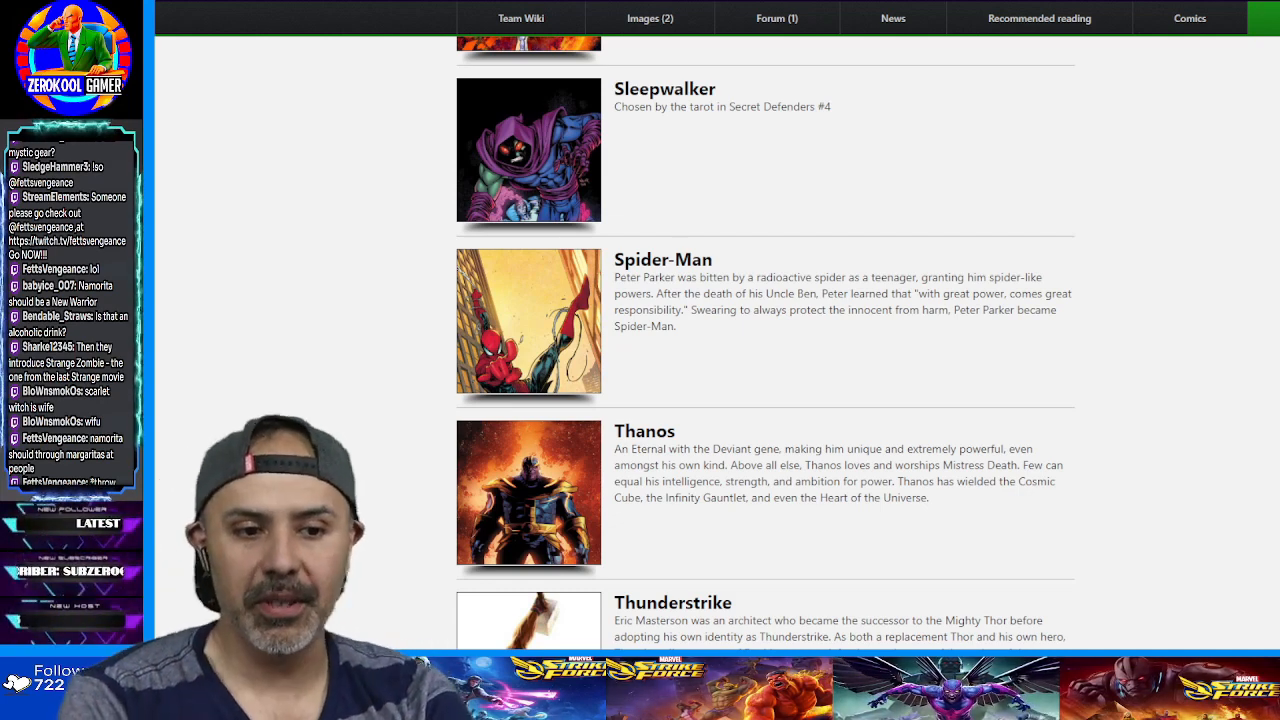
pyautogui.scroll(-3)
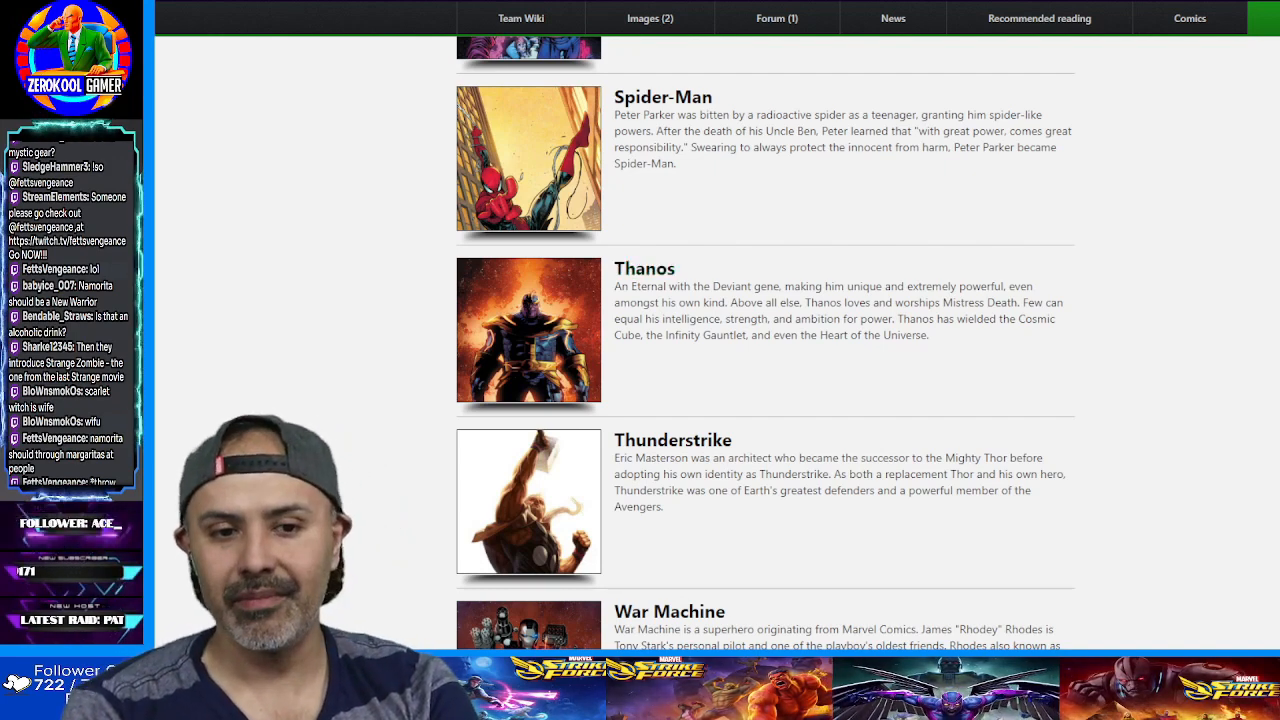
pyautogui.scroll(-3)
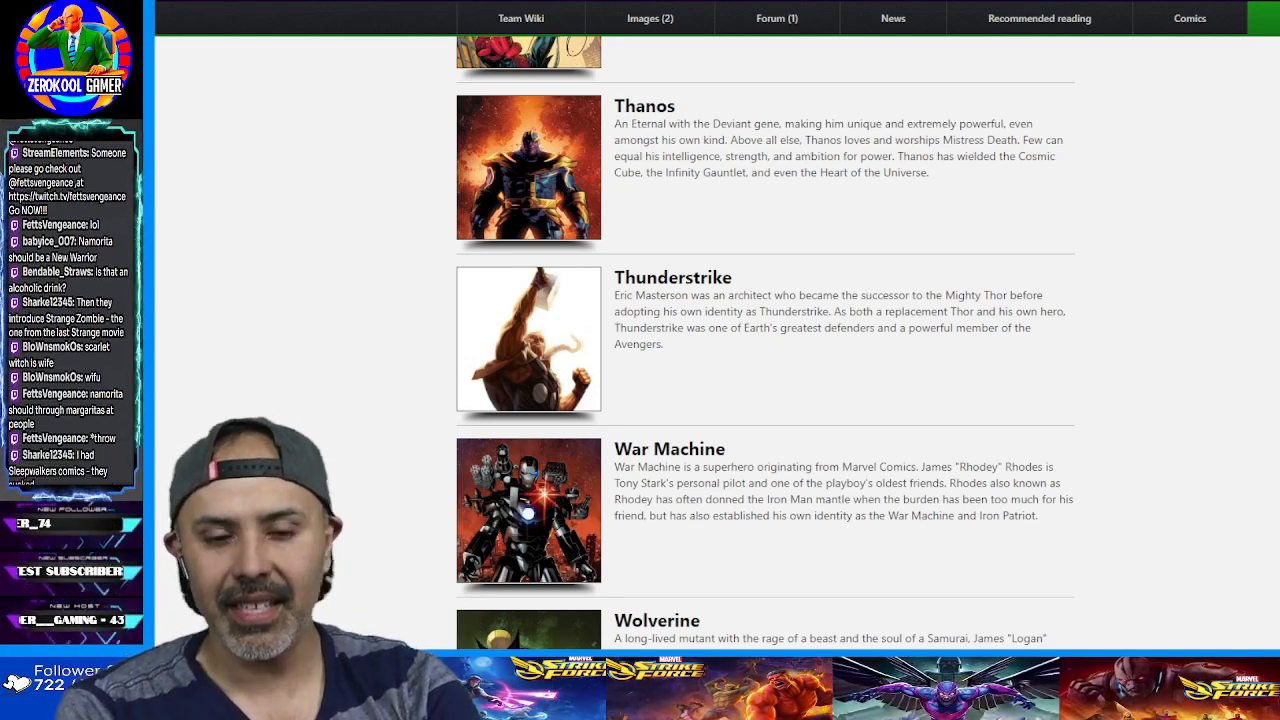
pyautogui.scroll(-3)
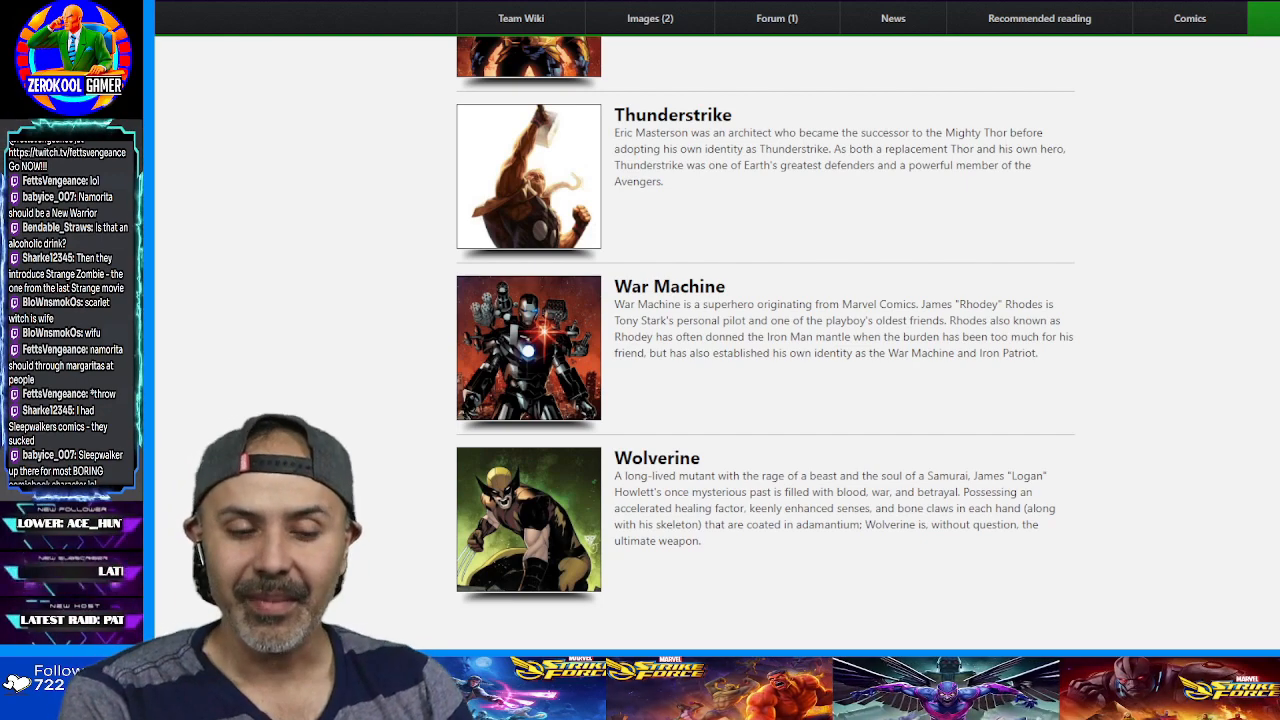
pyautogui.scroll(-3)
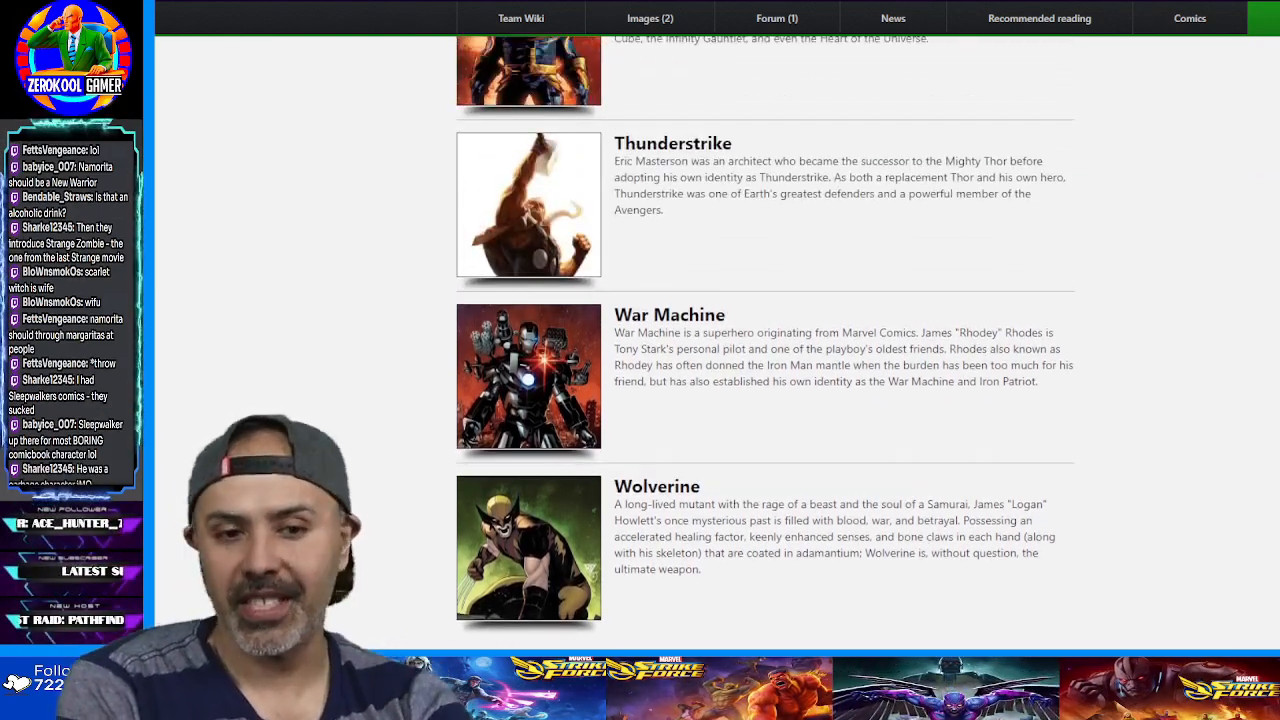
pyautogui.scroll(3)
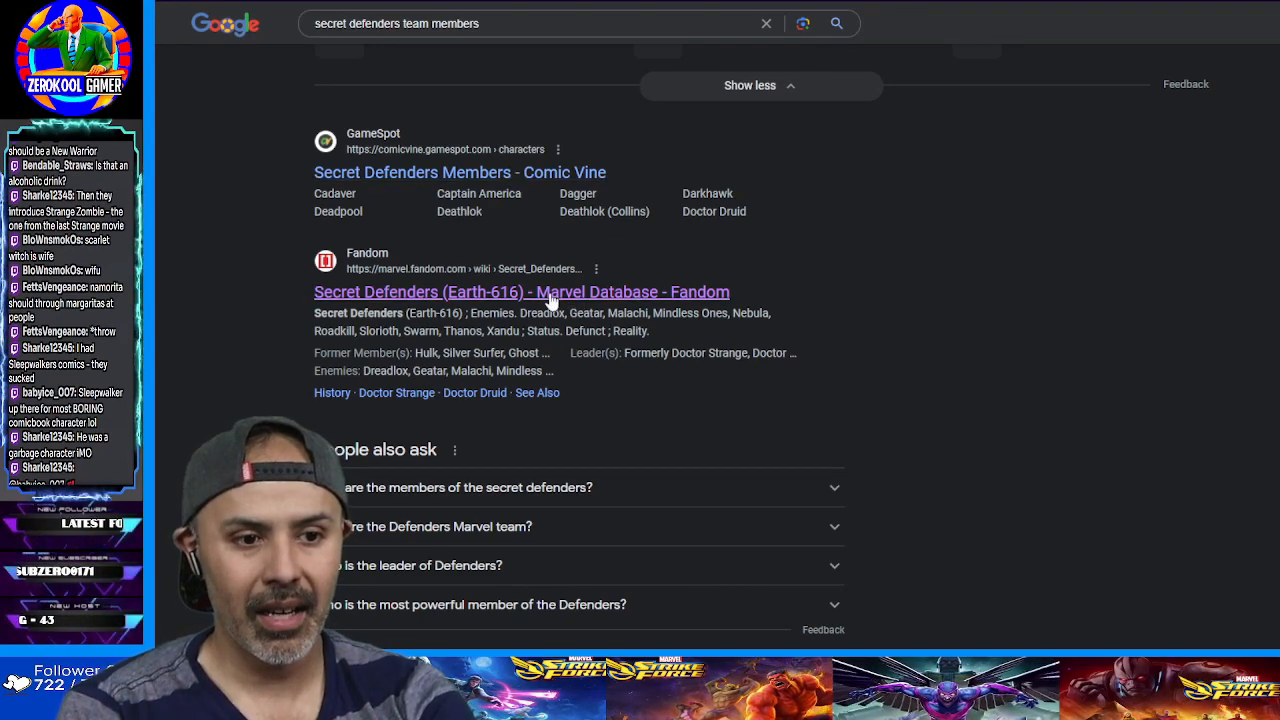
pyautogui.scroll(-3)
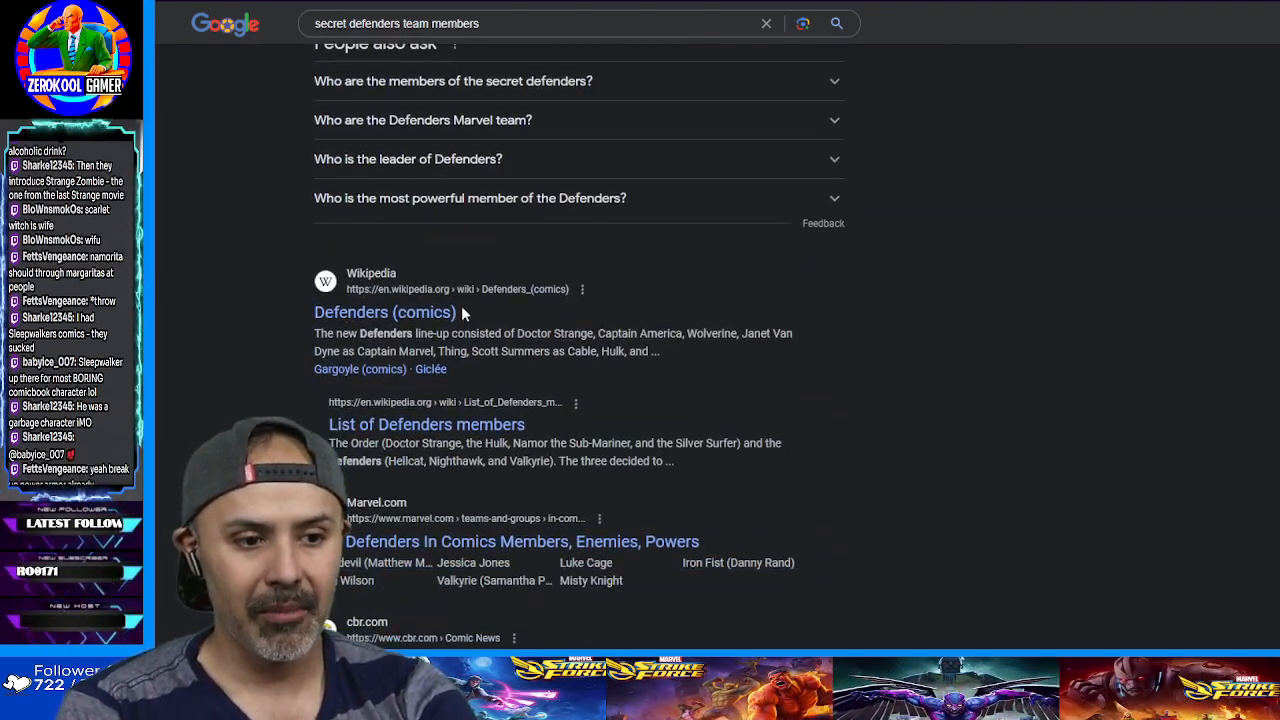
pyautogui.scroll(-3)
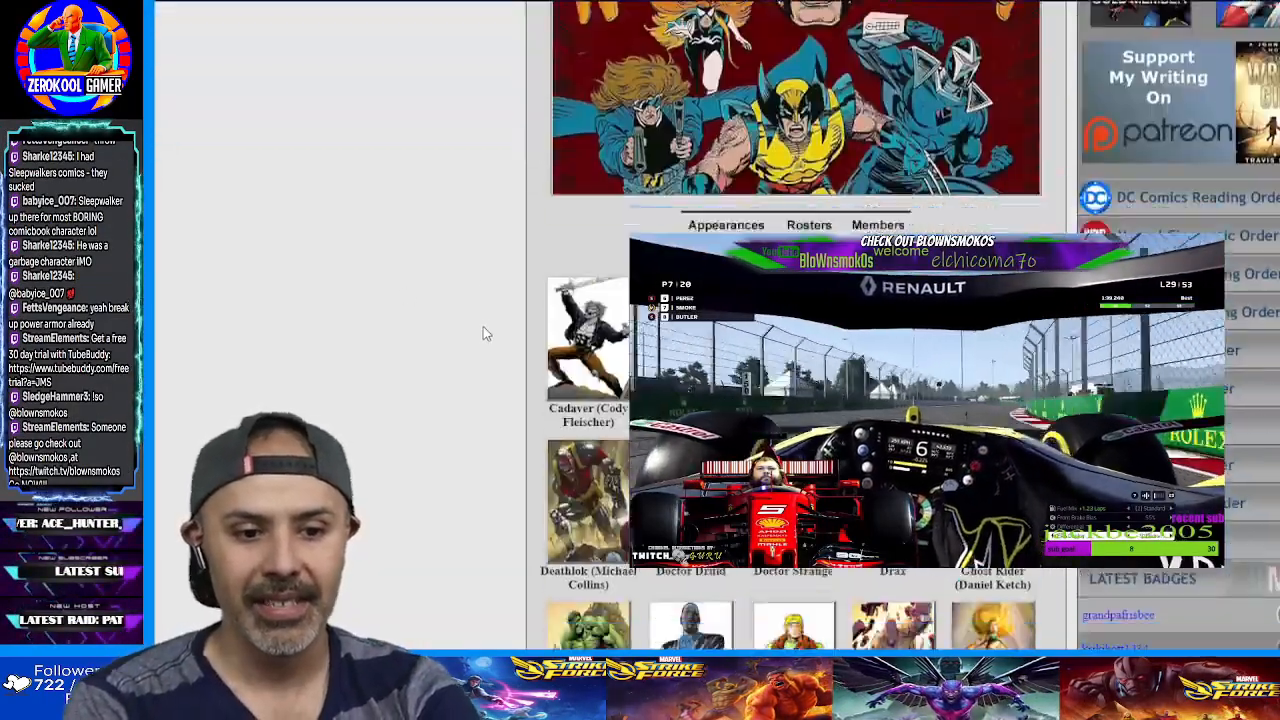
pyautogui.scroll(-3)
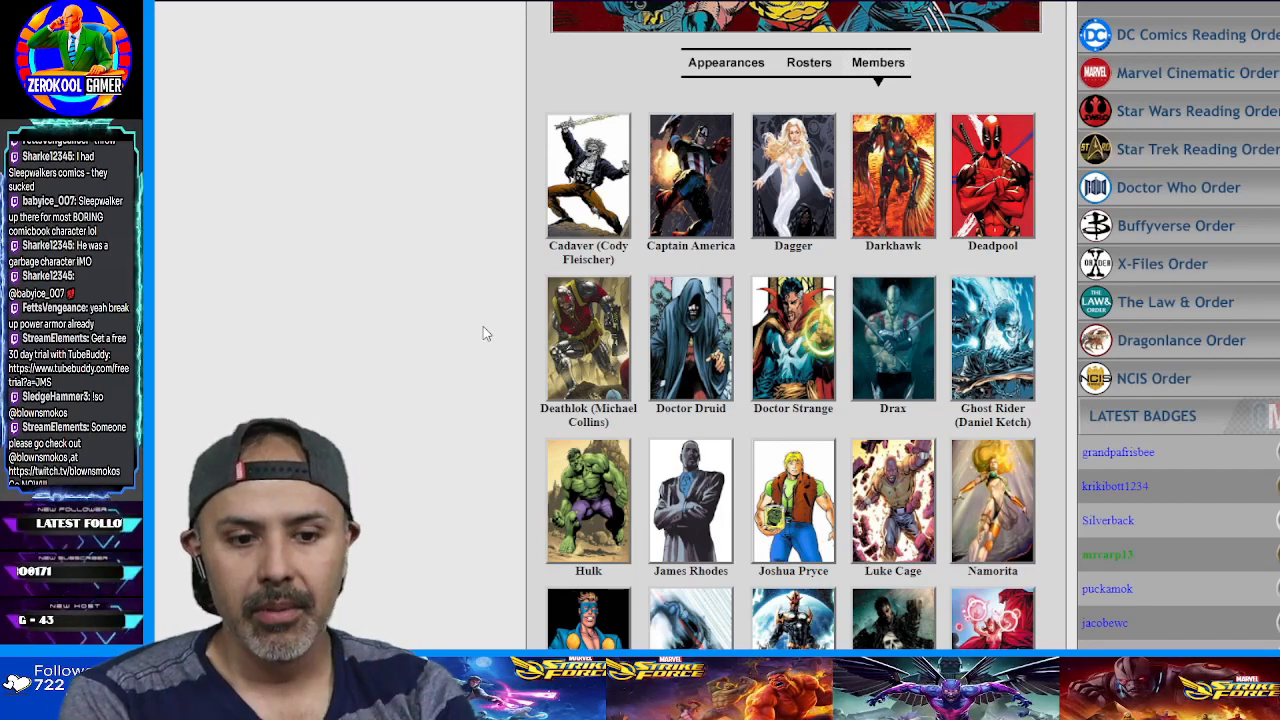
pyautogui.scroll(-3)
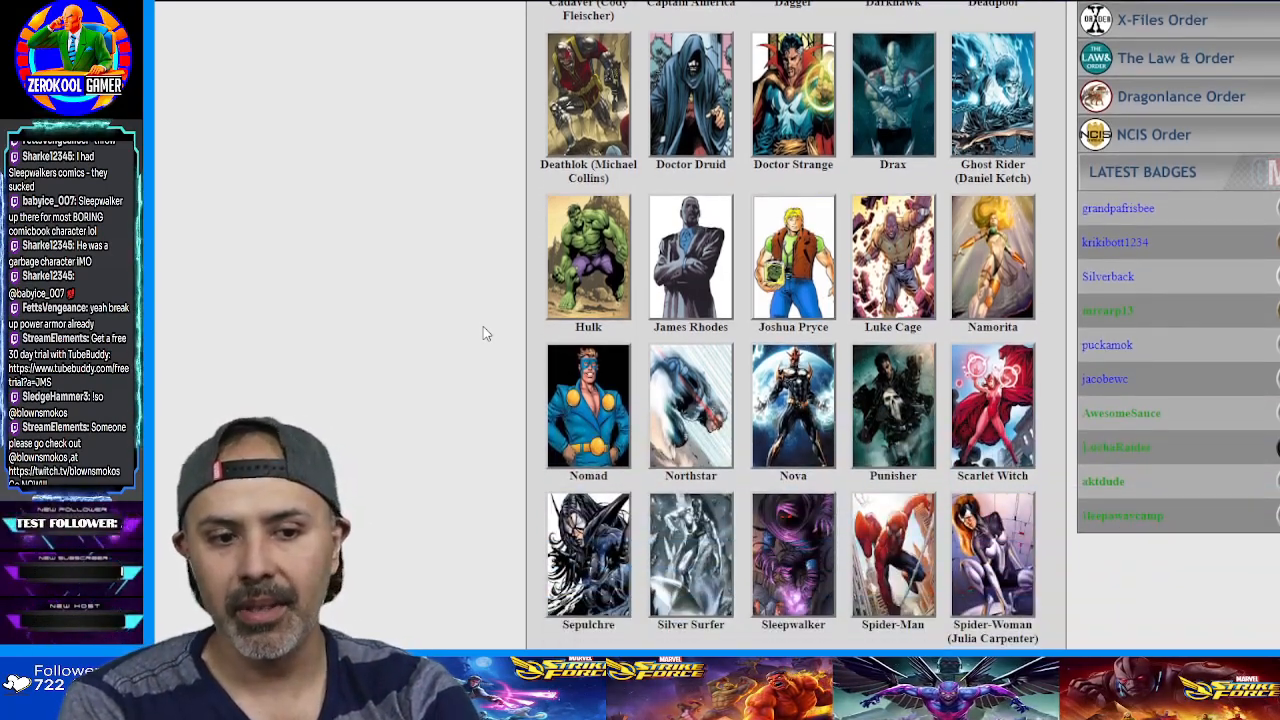
pyautogui.scroll(-3)
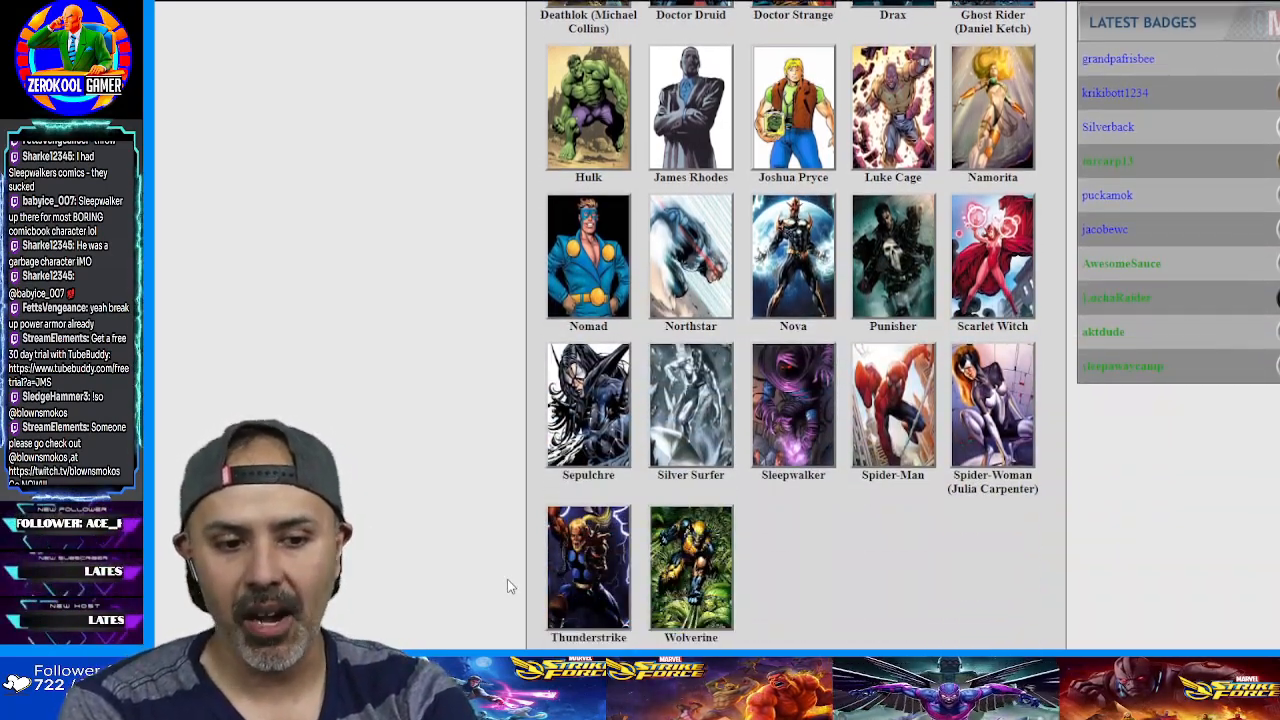
pyautogui.scroll(-3)
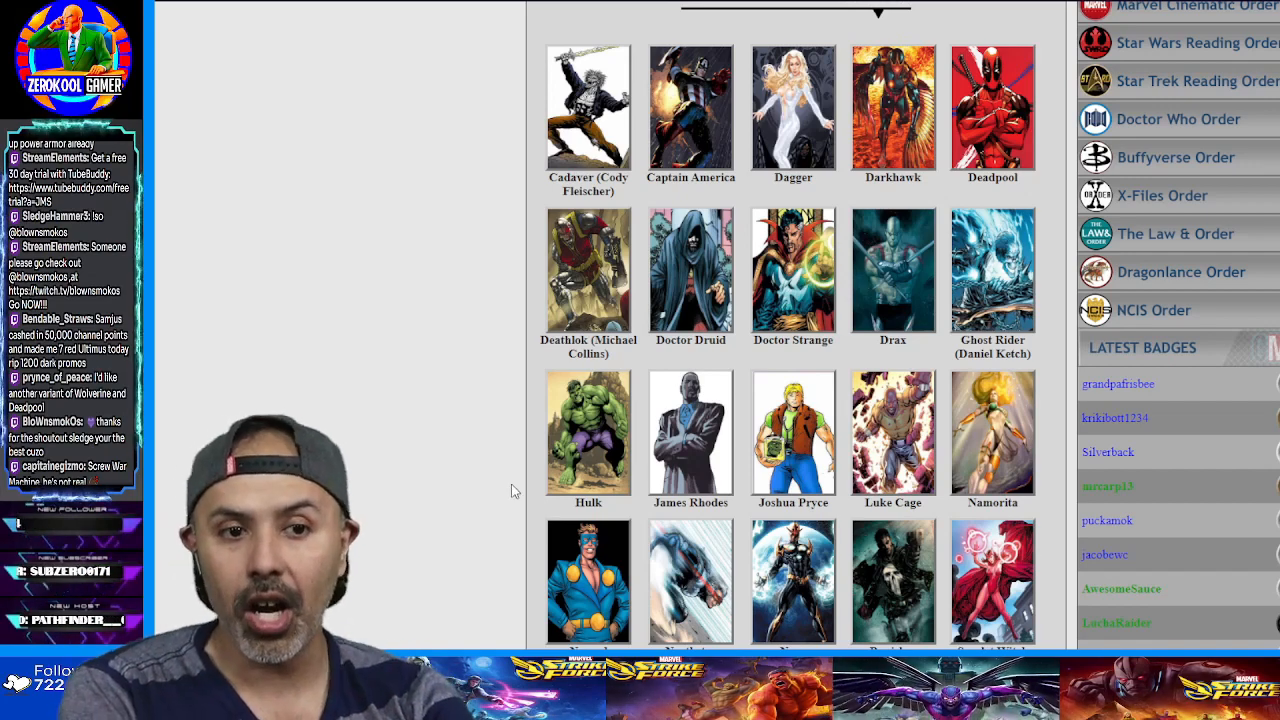
pyautogui.moveTo(478, 476)
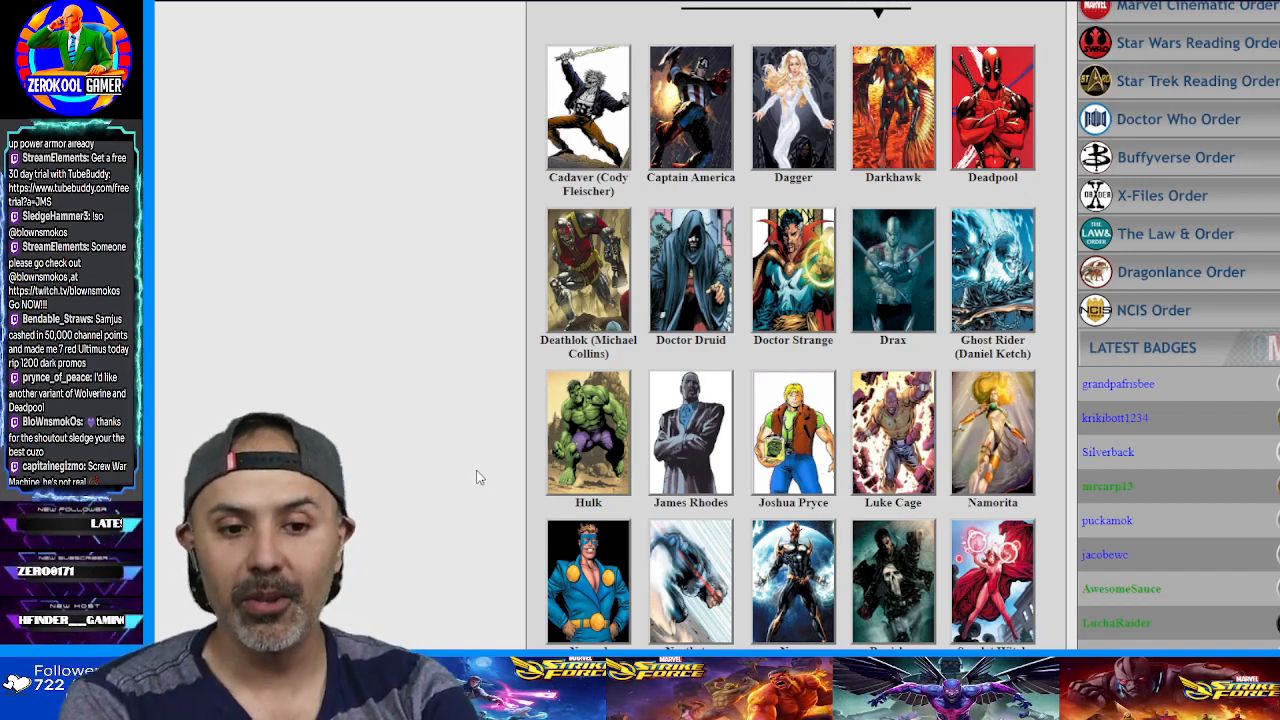
pyautogui.scroll(-3)
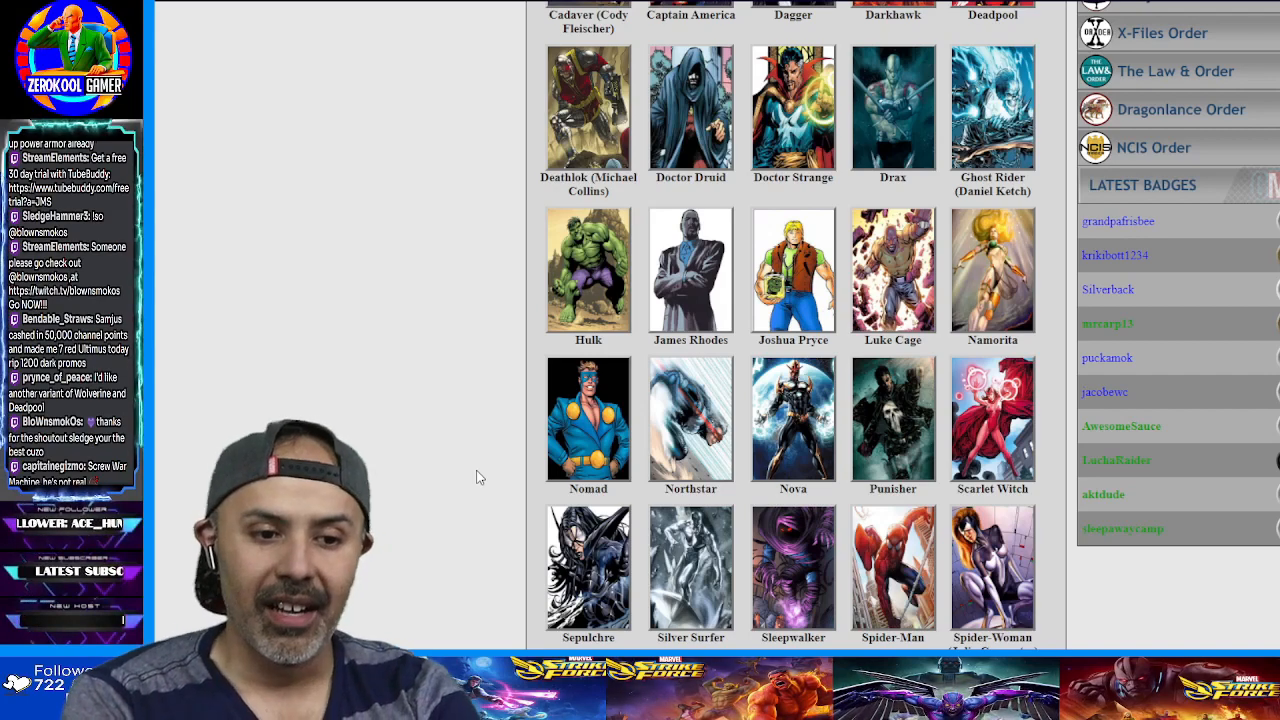
pyautogui.scroll(-3)
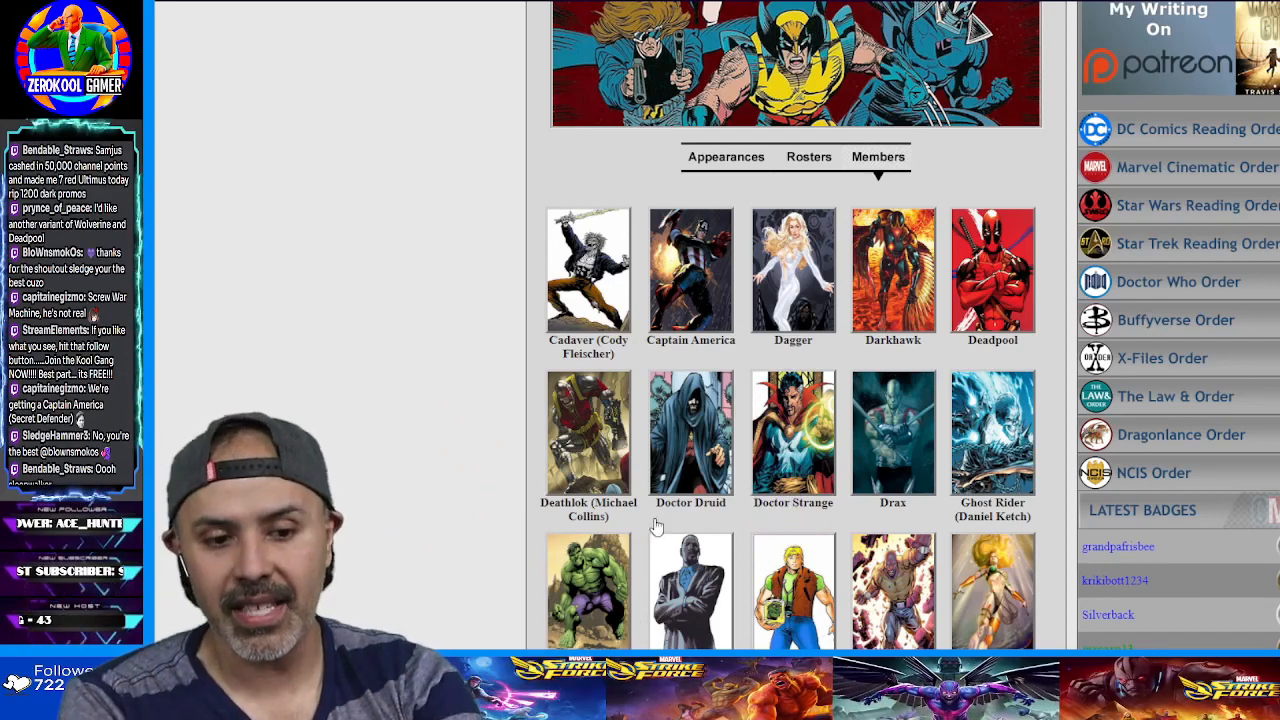
pyautogui.scroll(-3)
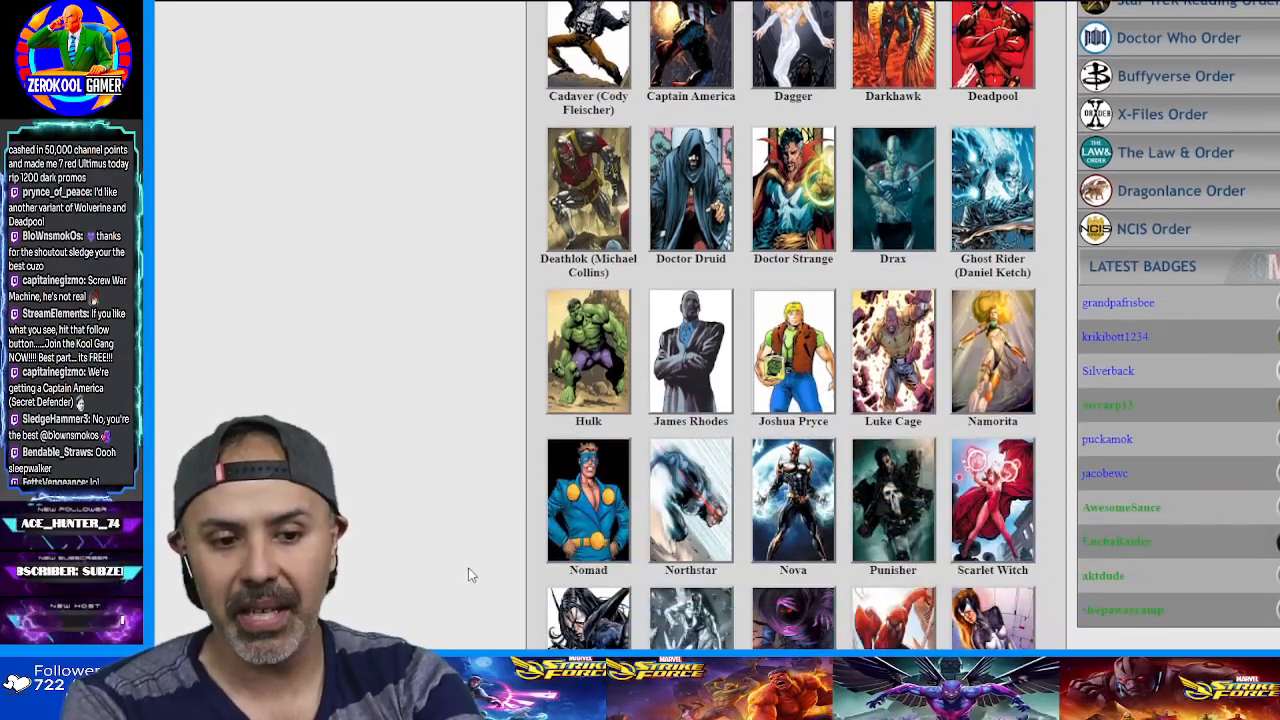
pyautogui.scroll(-3)
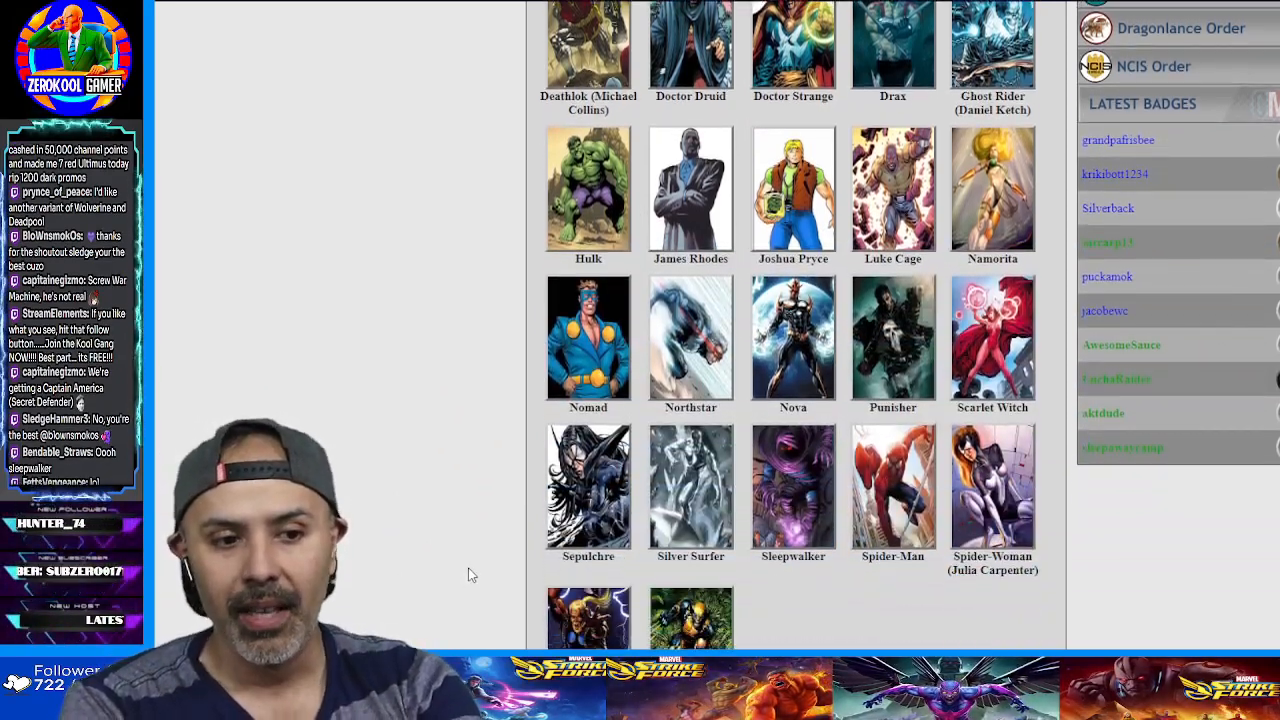
pyautogui.scroll(-3)
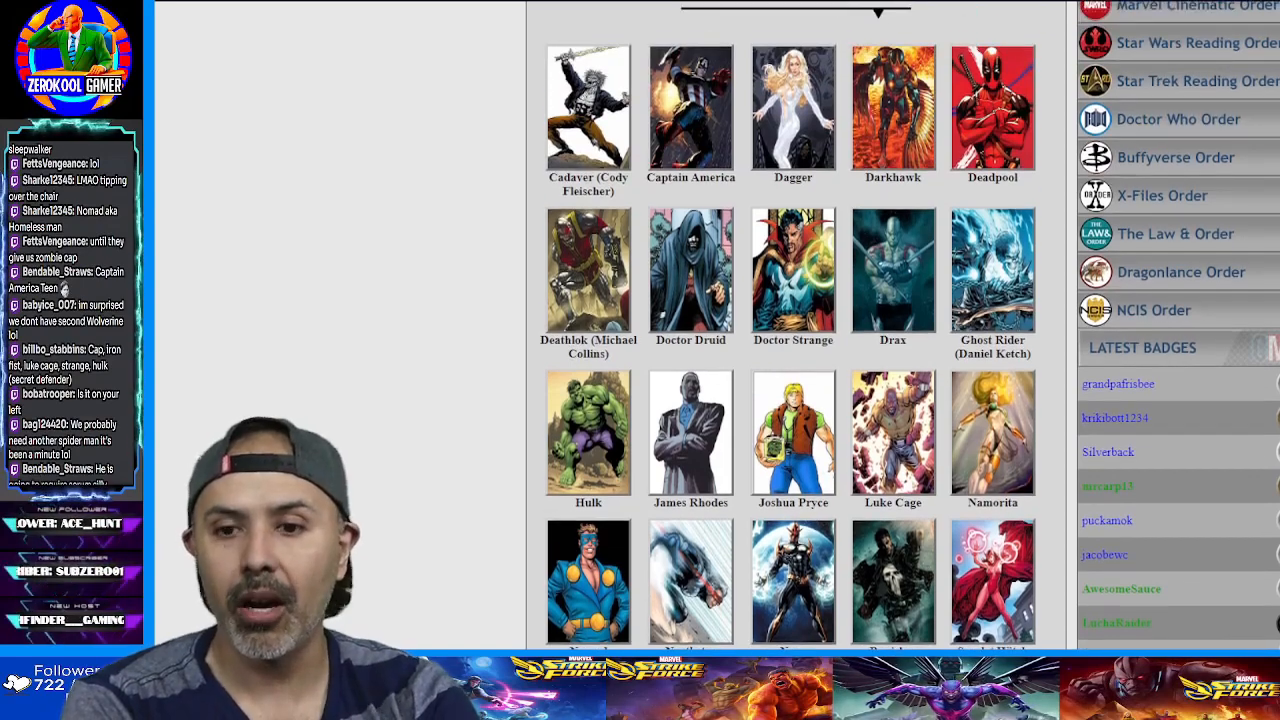
pyautogui.scroll(-3)
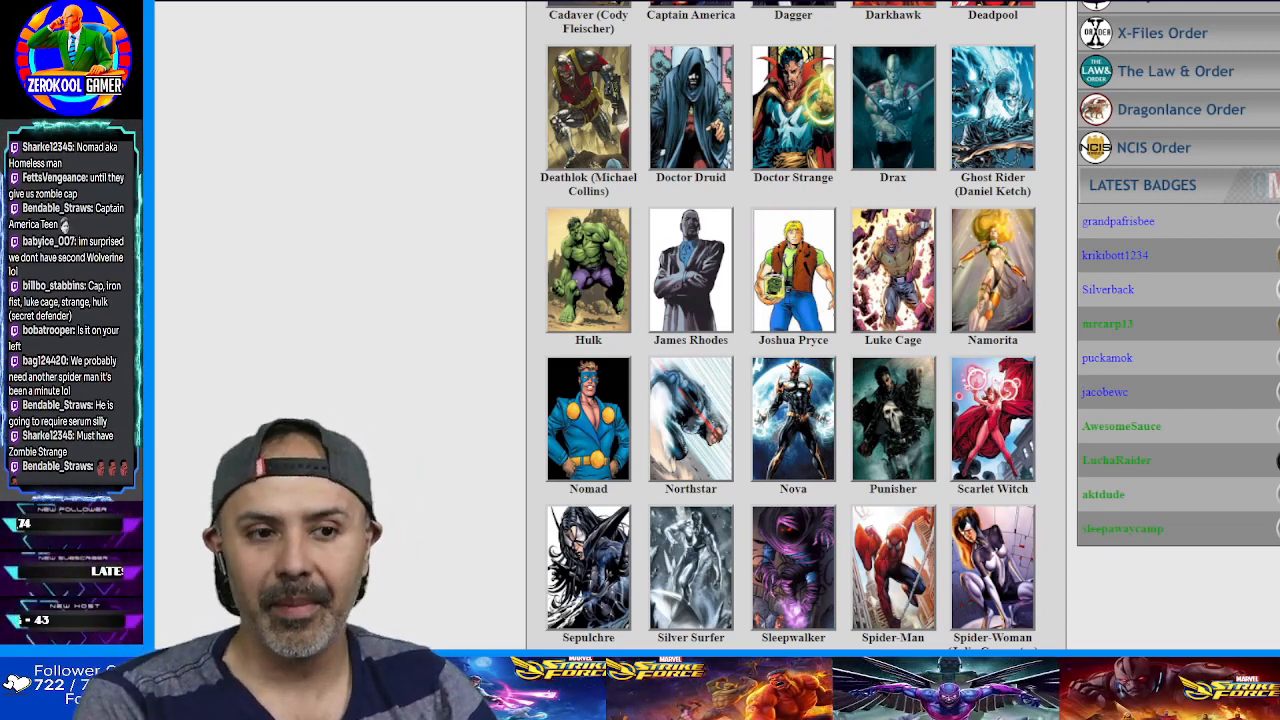
pyautogui.scroll(-3)
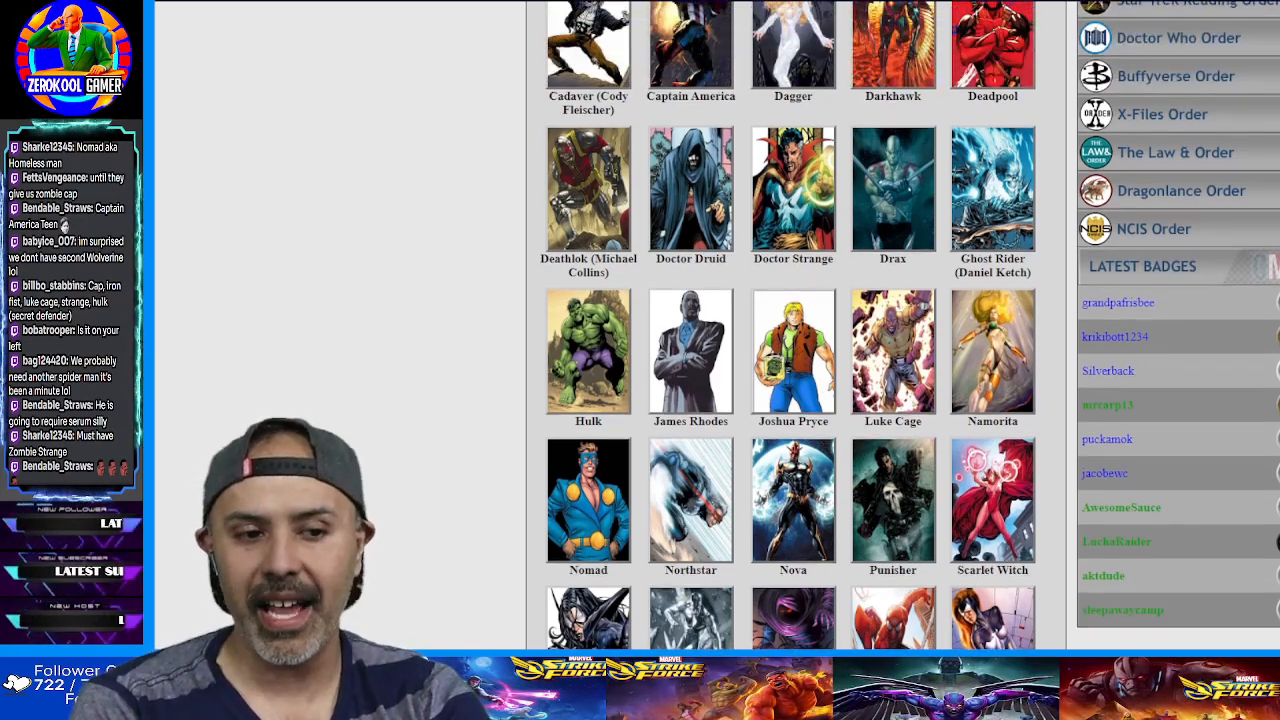
pyautogui.scroll(-3)
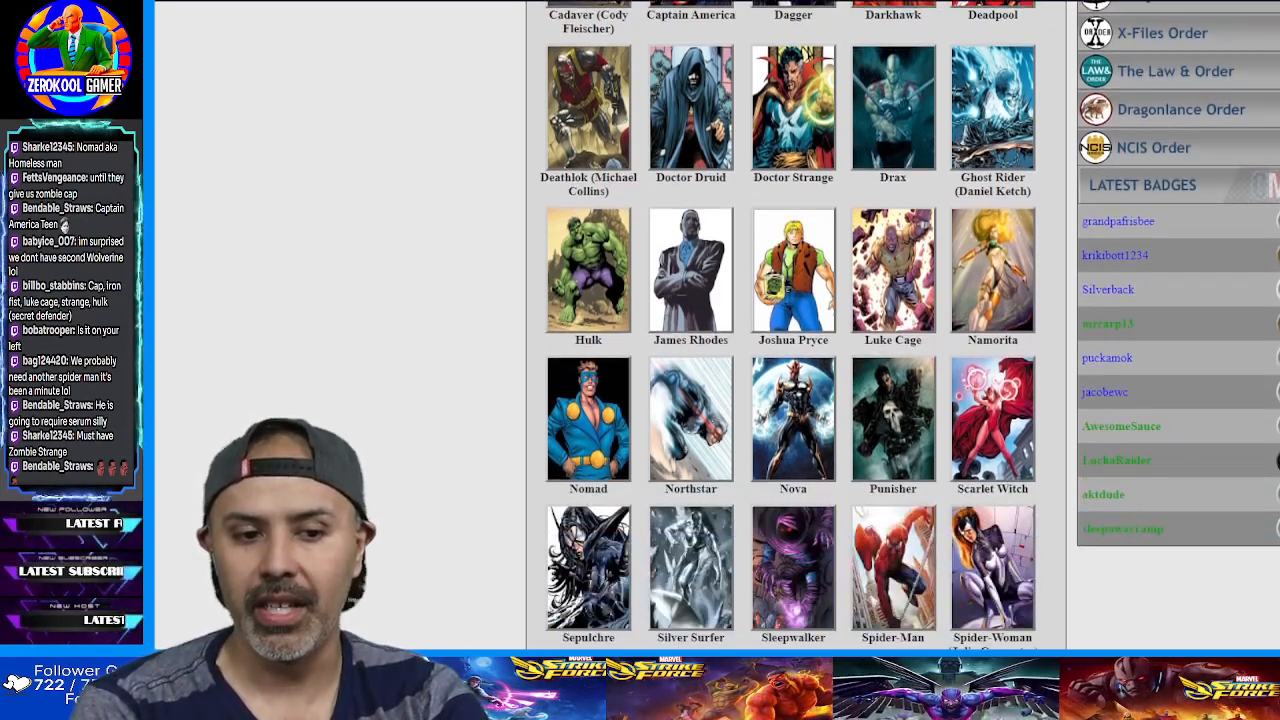